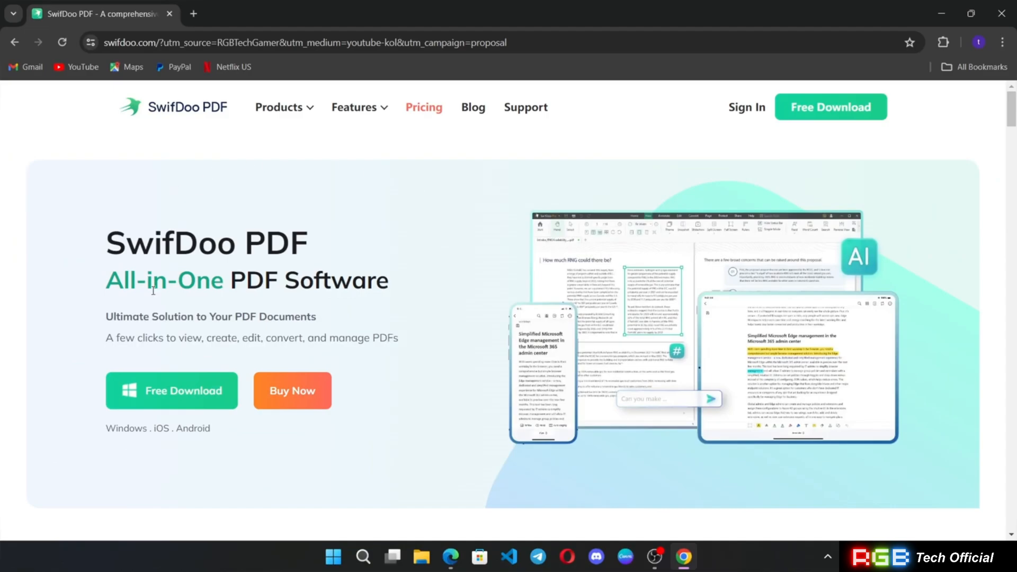
pyautogui.moveTo(412, 256)
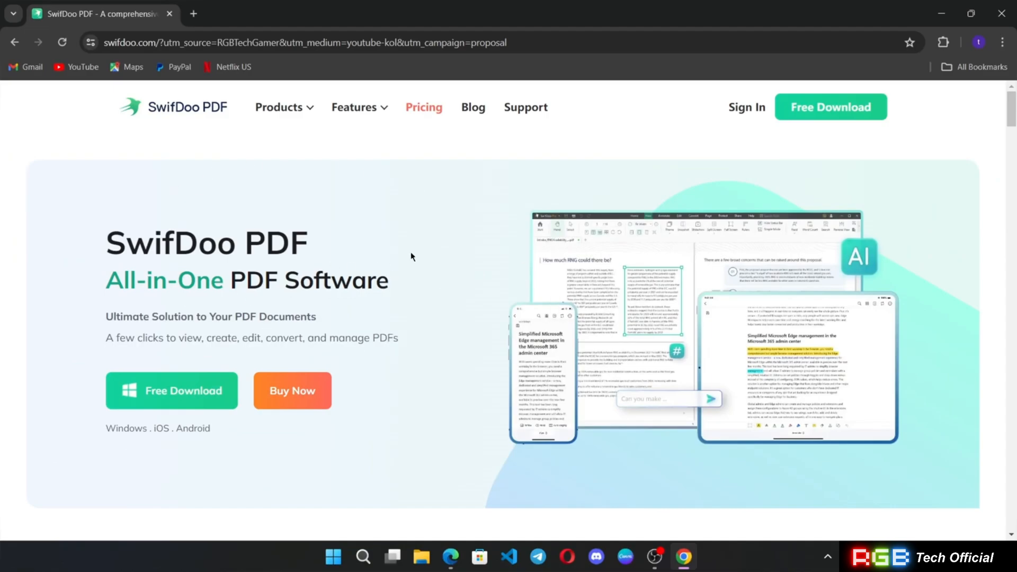
pyautogui.moveTo(433, 494)
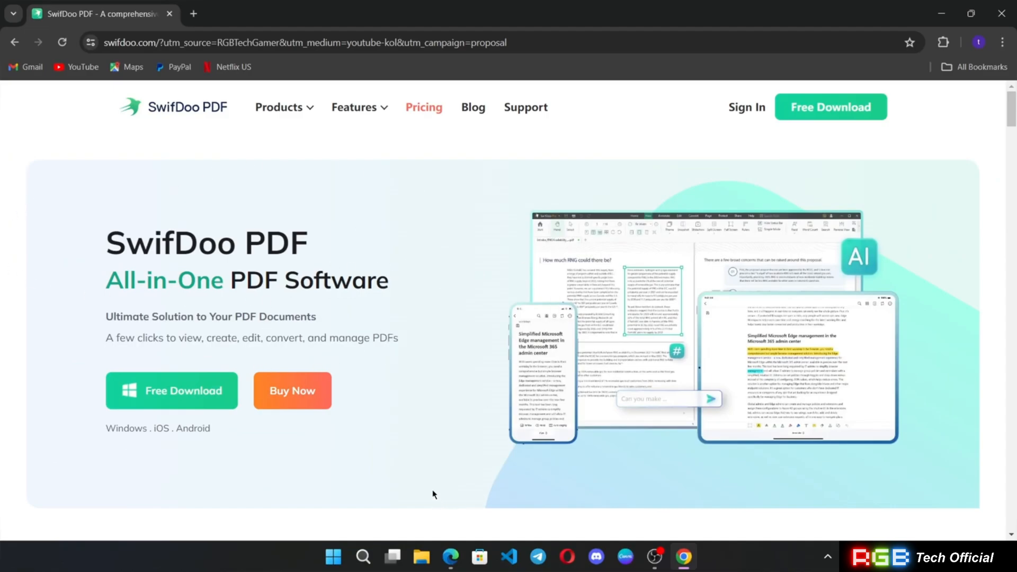
pyautogui.moveTo(255, 332)
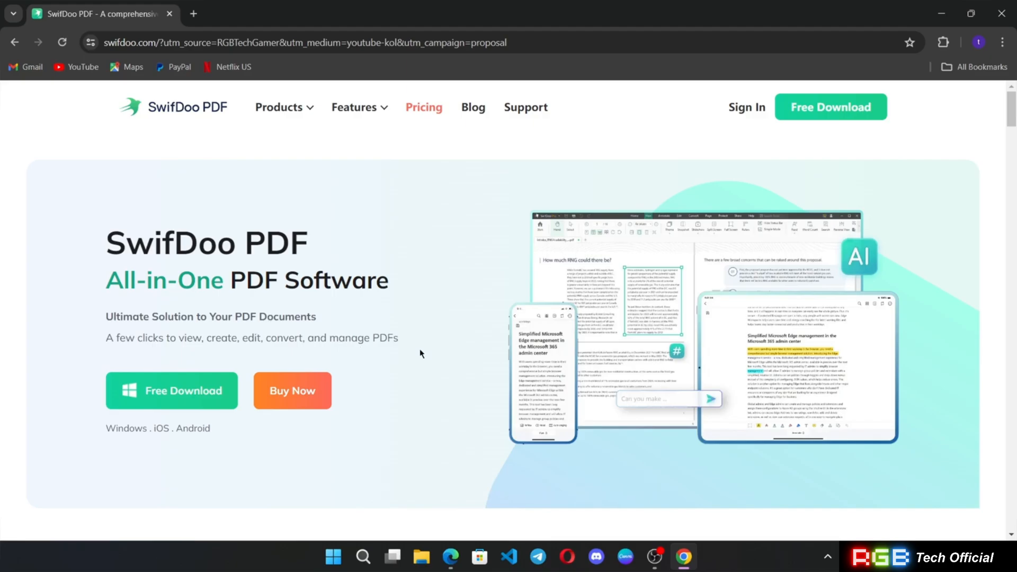
pyautogui.moveTo(460, 356)
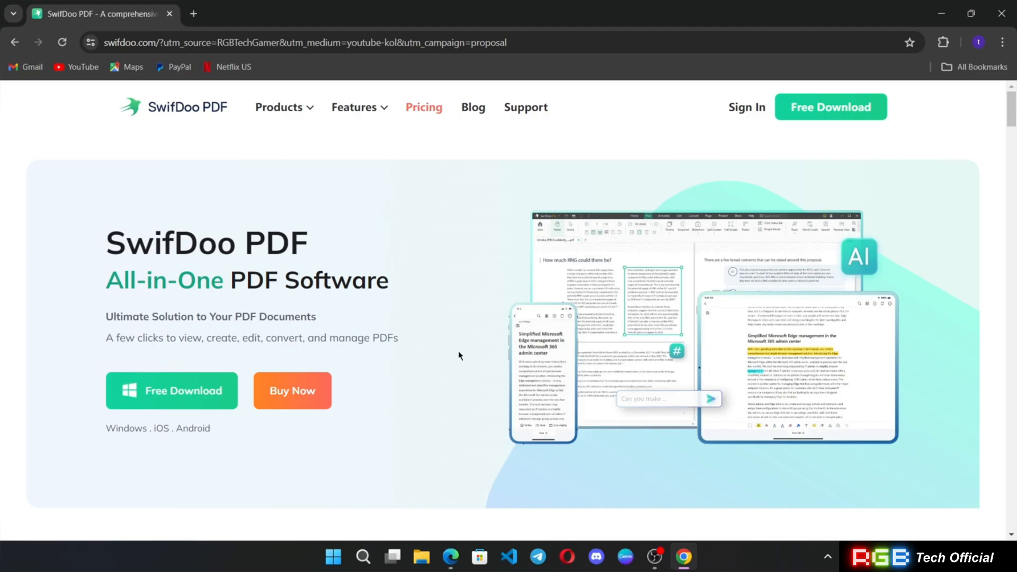
# - Scroll the SwifDoo homepage and show the AI tools under All the PDF Tools You Need
pyautogui.scroll(-3)
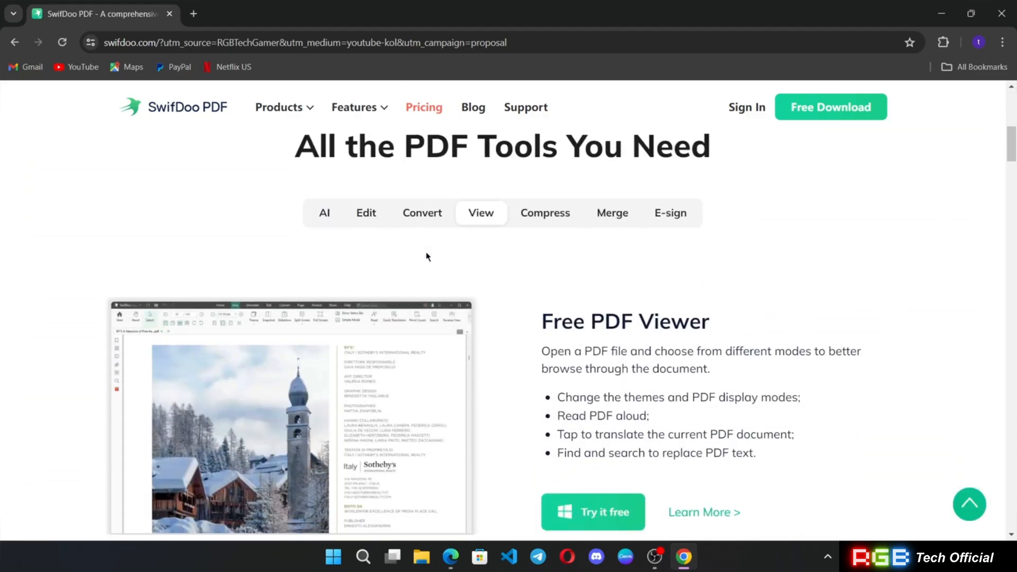
pyautogui.moveTo(326, 188)
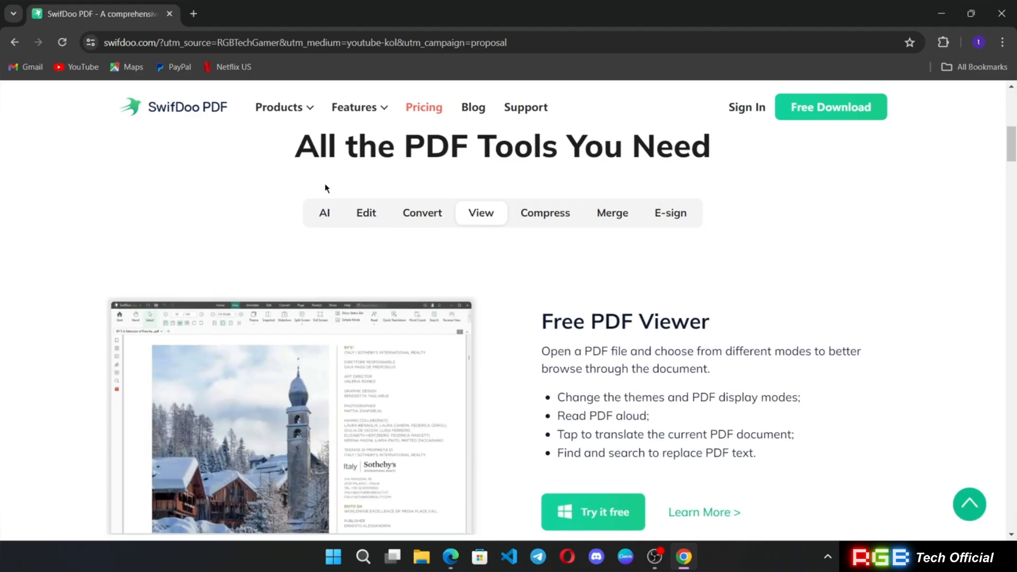
pyautogui.click(324, 212)
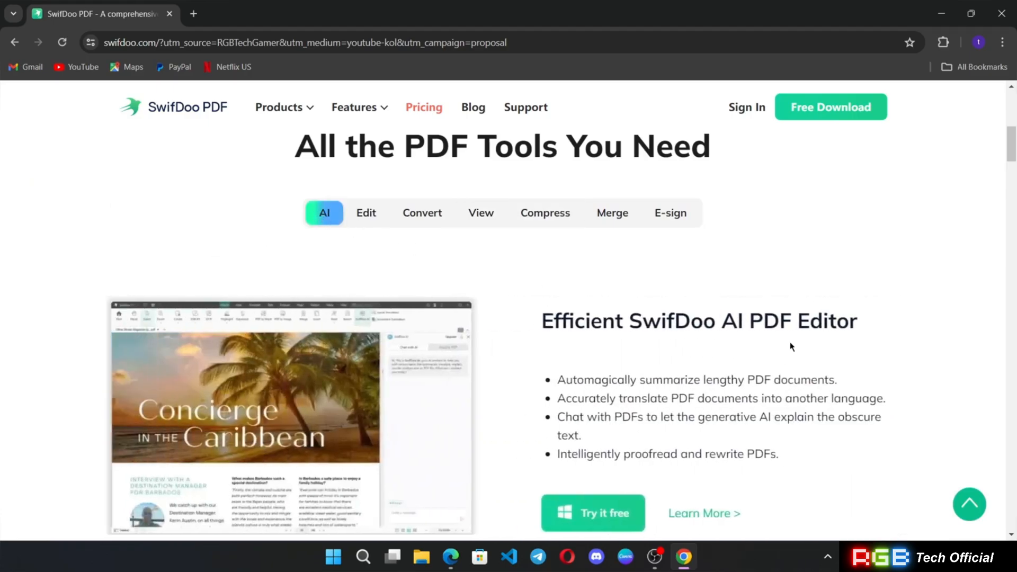
pyautogui.scroll(-3)
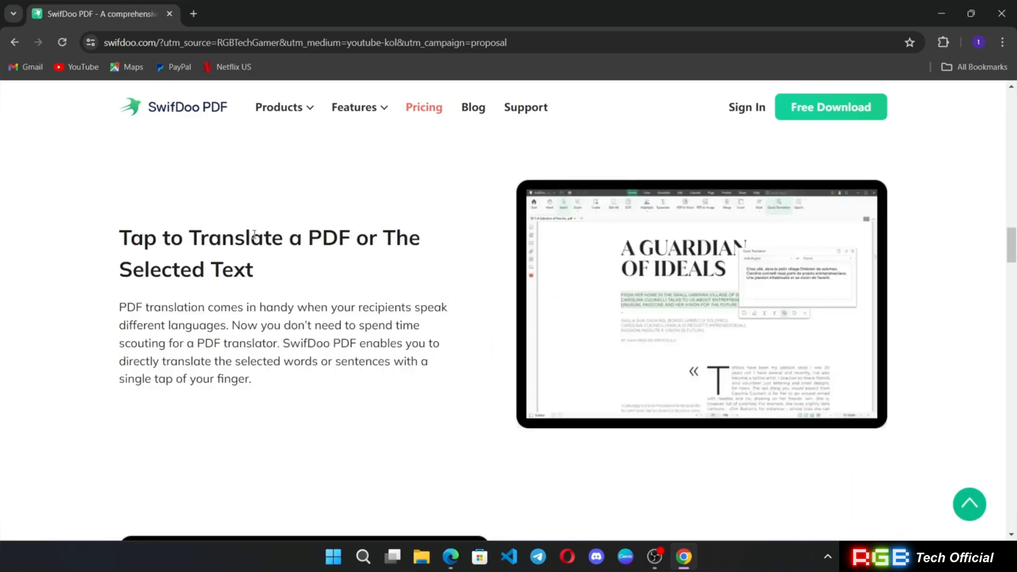
pyautogui.moveTo(392, 238)
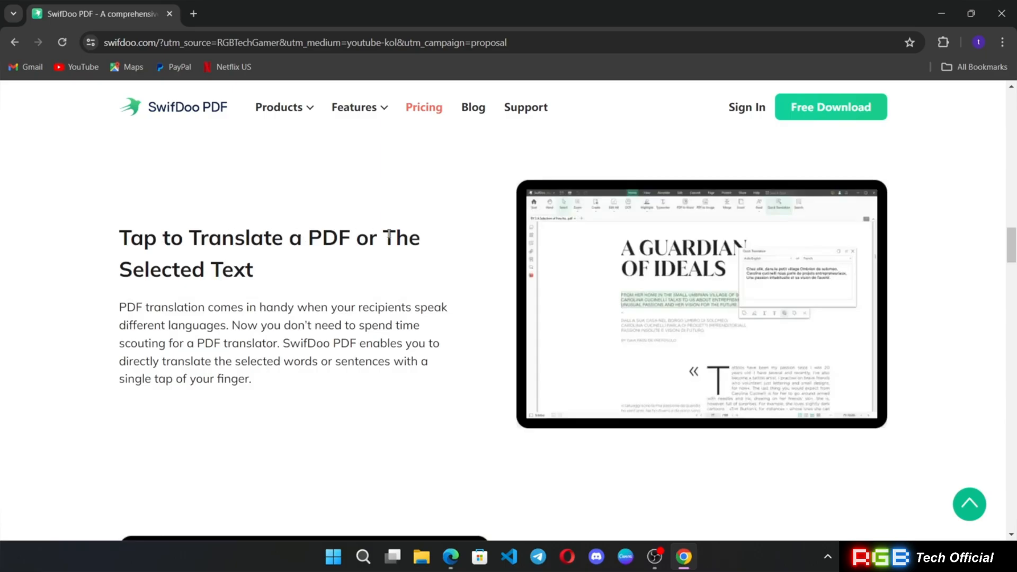
# - Scroll to the PDF to OCR Converter section and highlight its heading
pyautogui.scroll(-3)
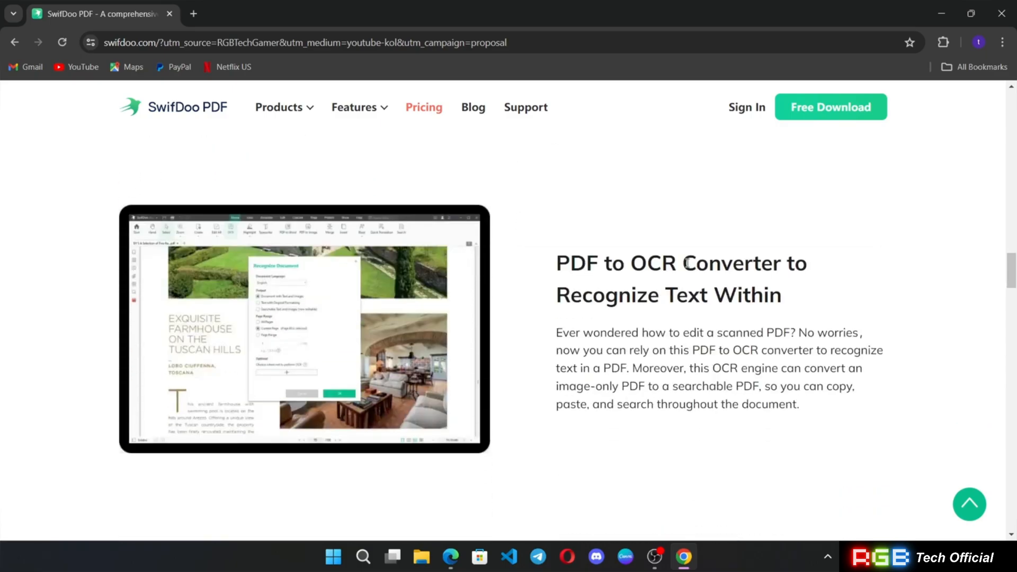
pyautogui.moveTo(630, 263); pyautogui.dragTo(780, 263)
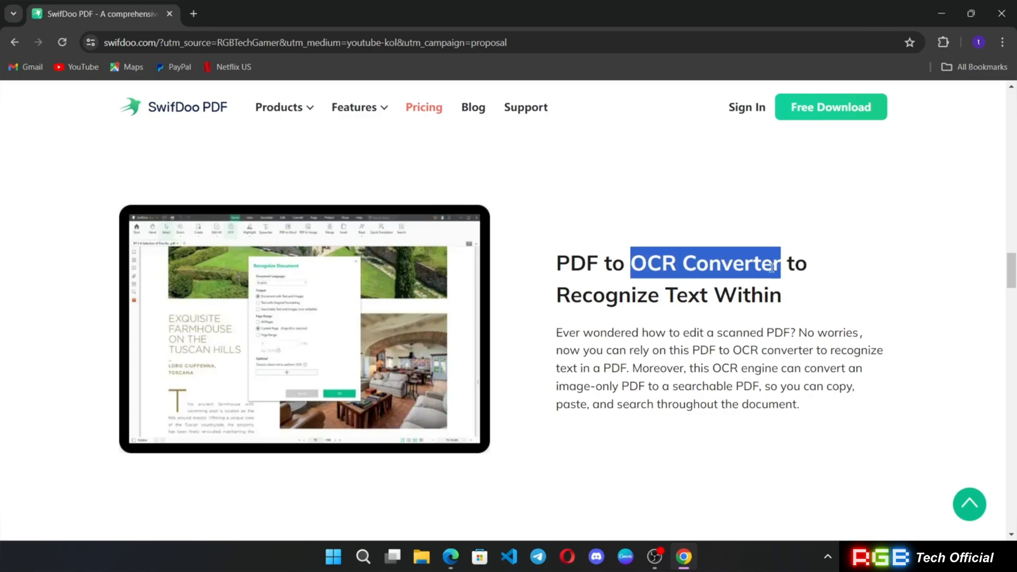
pyautogui.moveTo(685, 232)
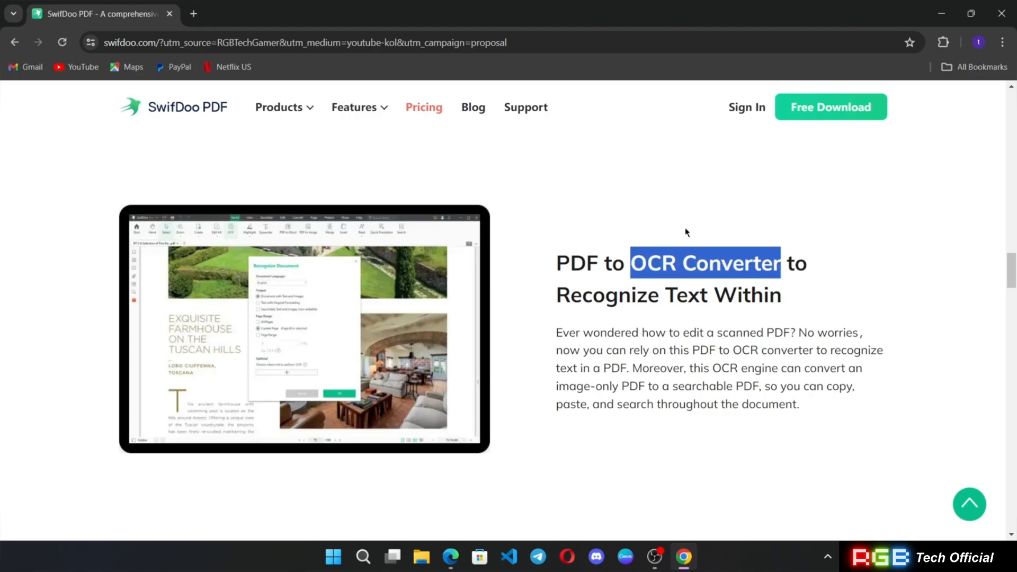
pyautogui.click(670, 464)
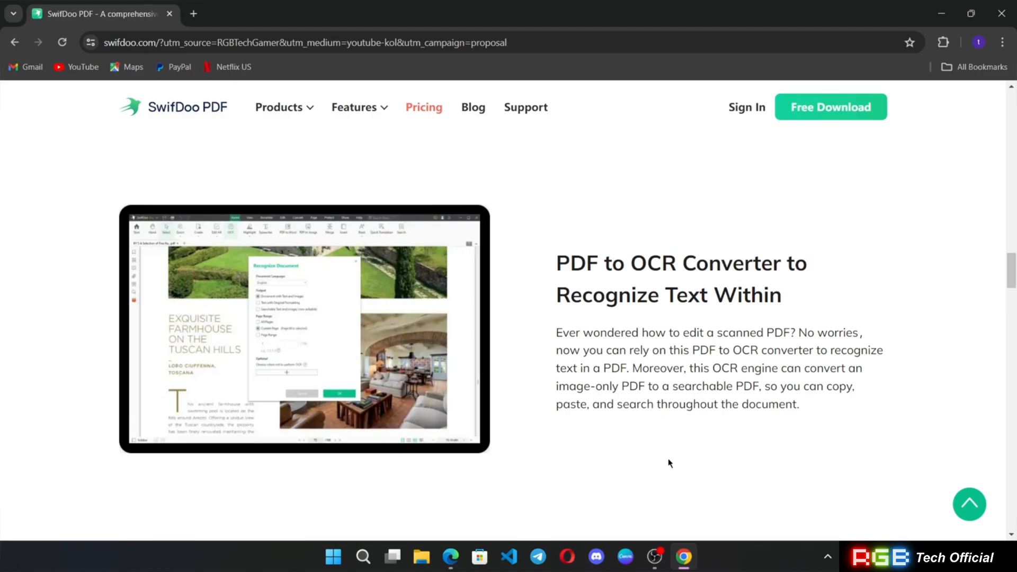
pyautogui.scroll(3)
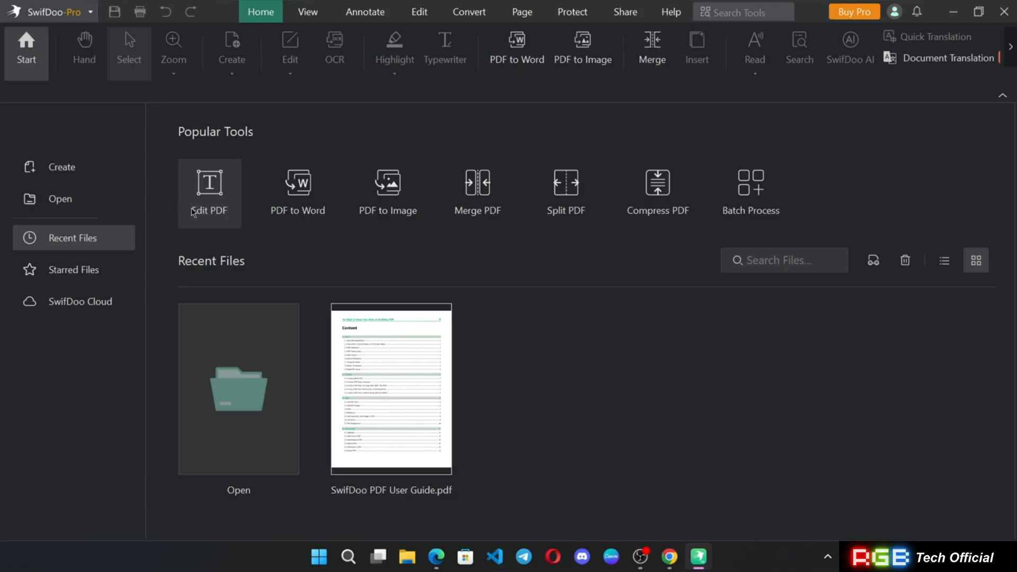
pyautogui.moveTo(304, 232)
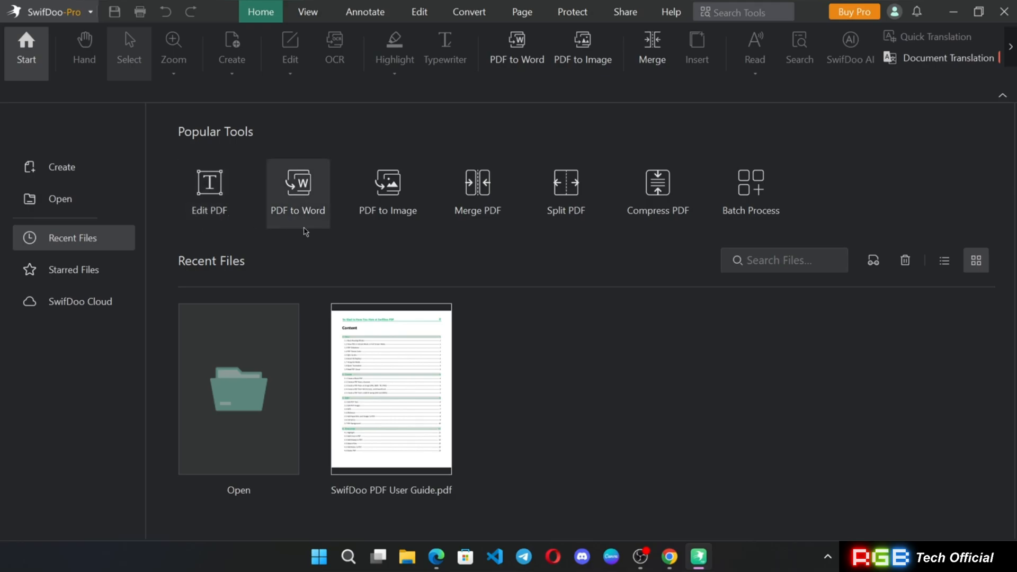
pyautogui.moveTo(277, 233)
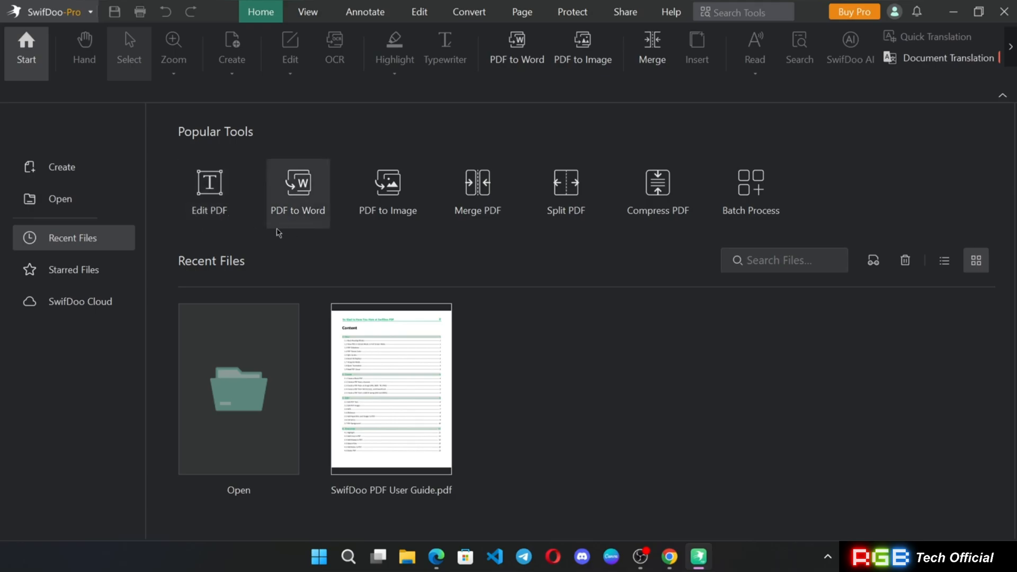
pyautogui.moveTo(478, 247)
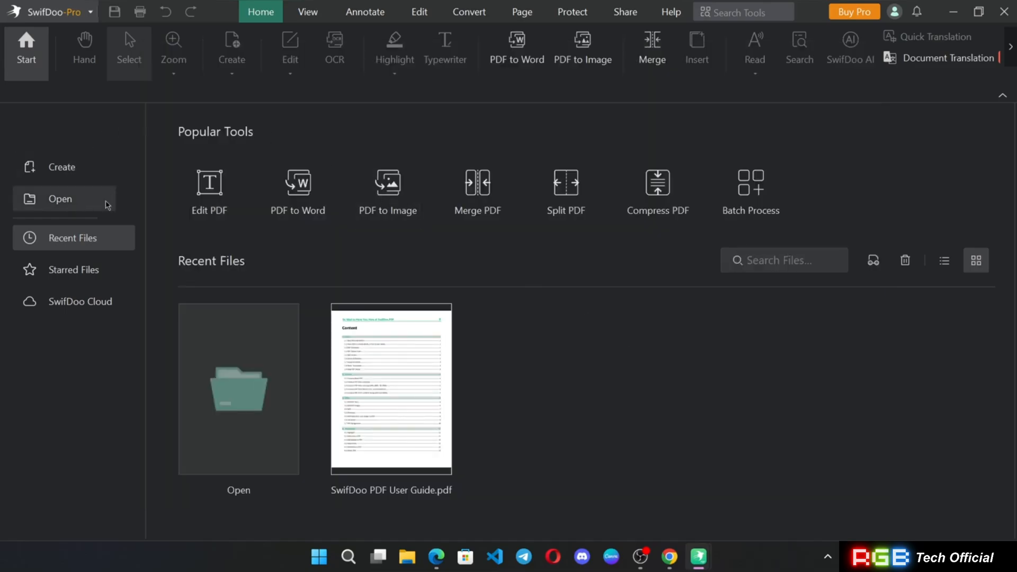
pyautogui.moveTo(80, 200)
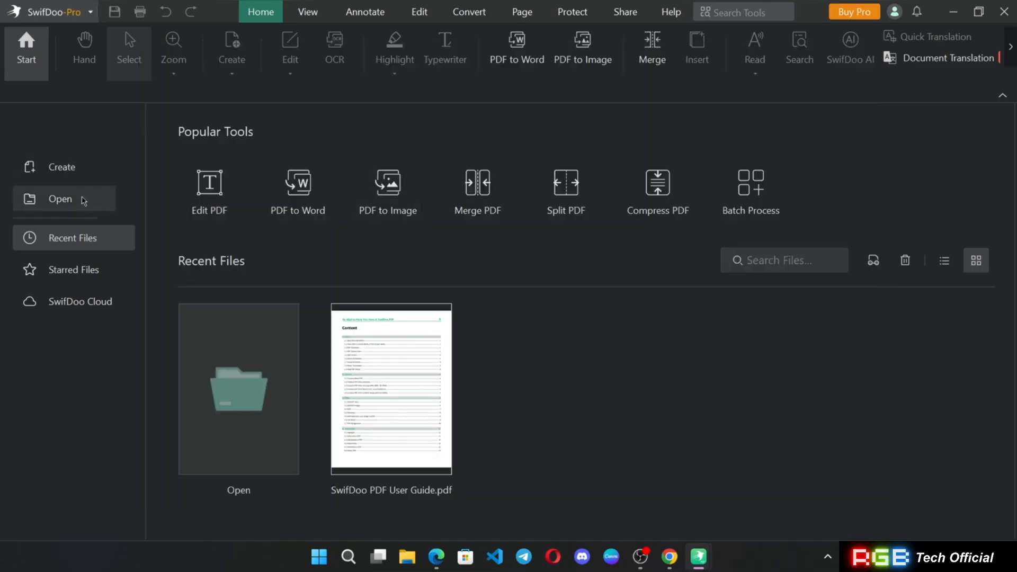
pyautogui.moveTo(104, 270)
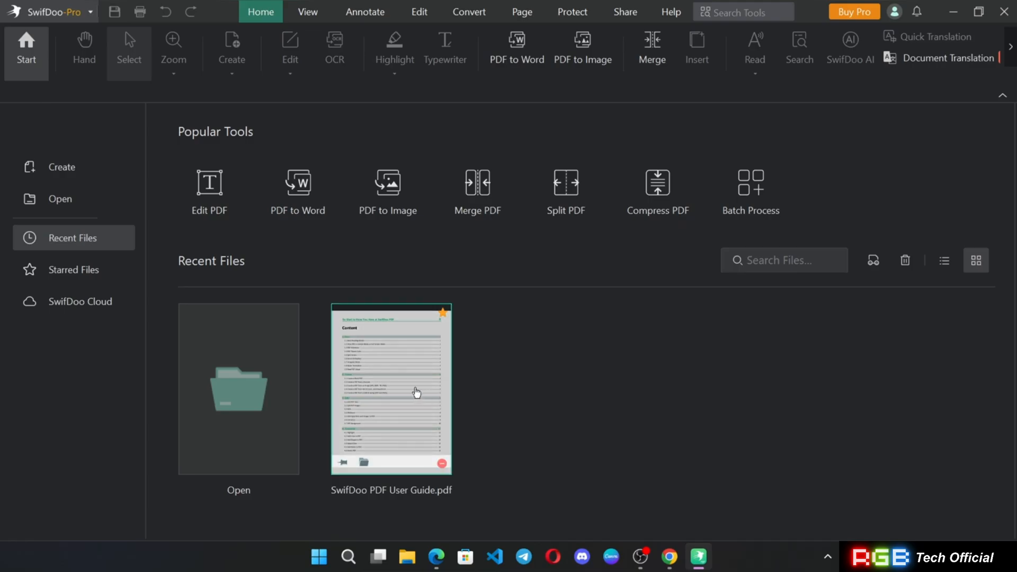
# - Open the SwifDoo PDF User Guide and view its edit options
pyautogui.doubleClick(414, 392)
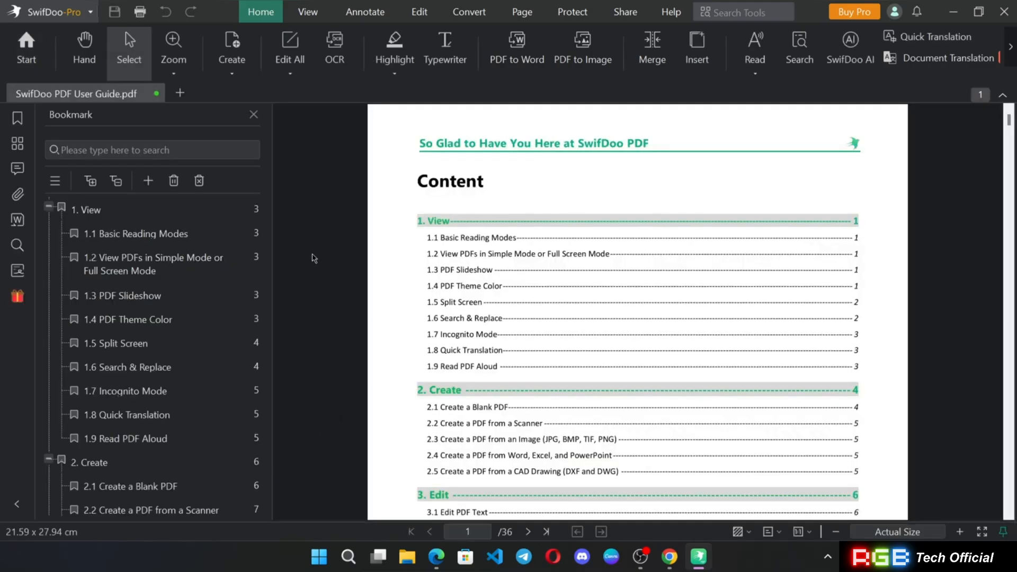
pyautogui.moveTo(325, 86)
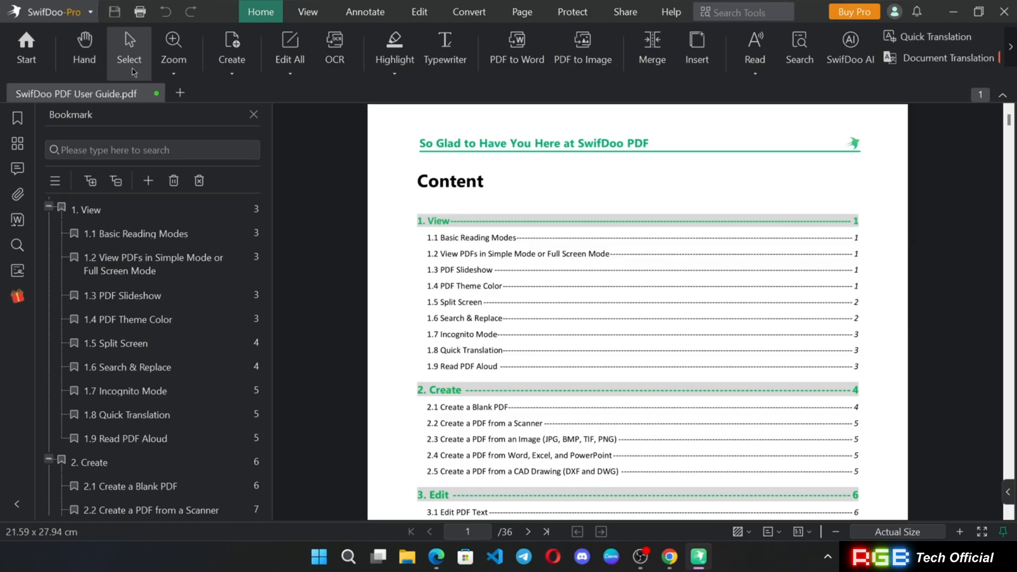
pyautogui.click(173, 50)
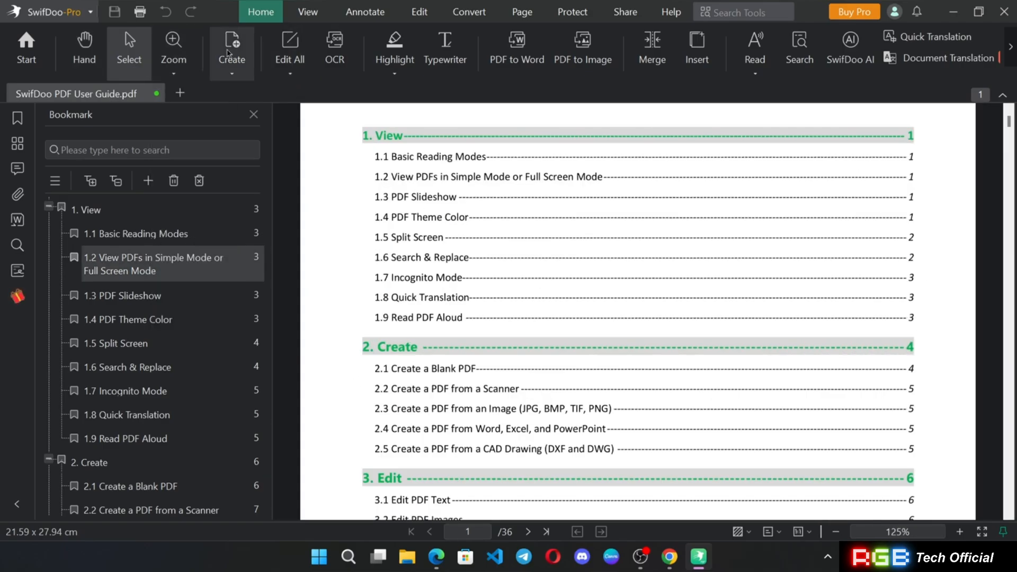
pyautogui.click(289, 53)
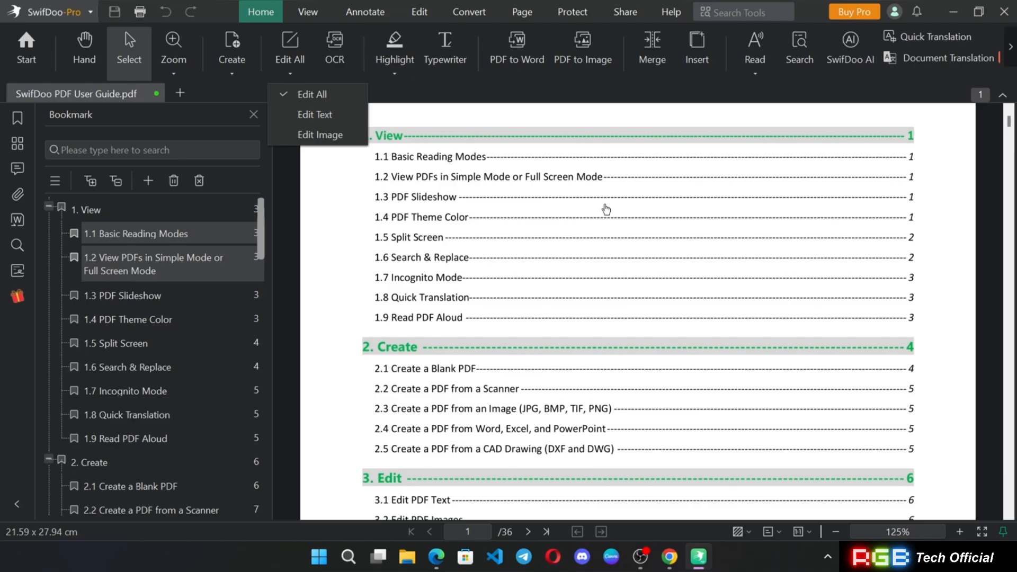
pyautogui.moveTo(333, 53)
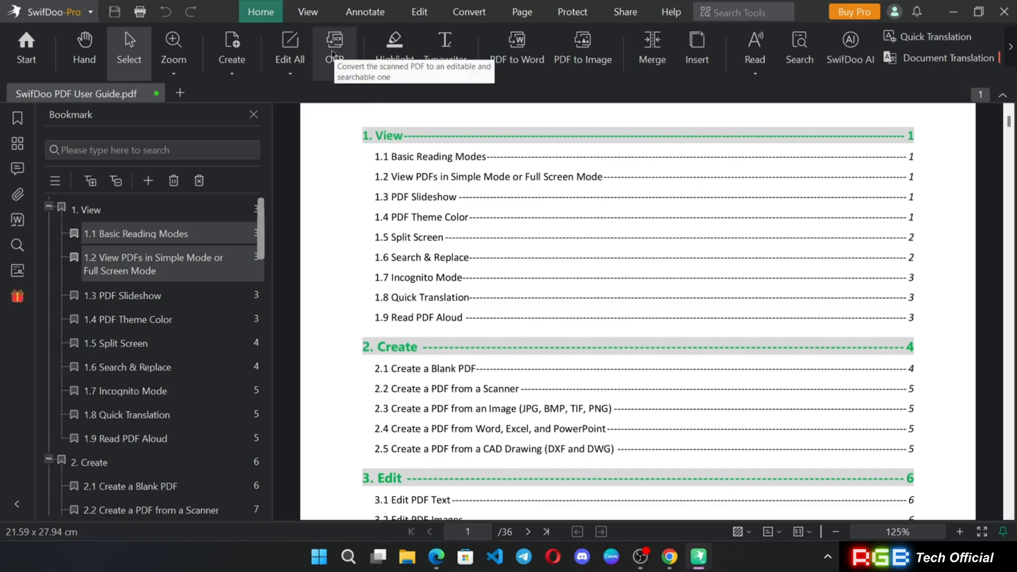
# - Jump to section 1.3 PDF Slideshow from the Bookmark panel
pyautogui.click(335, 39)
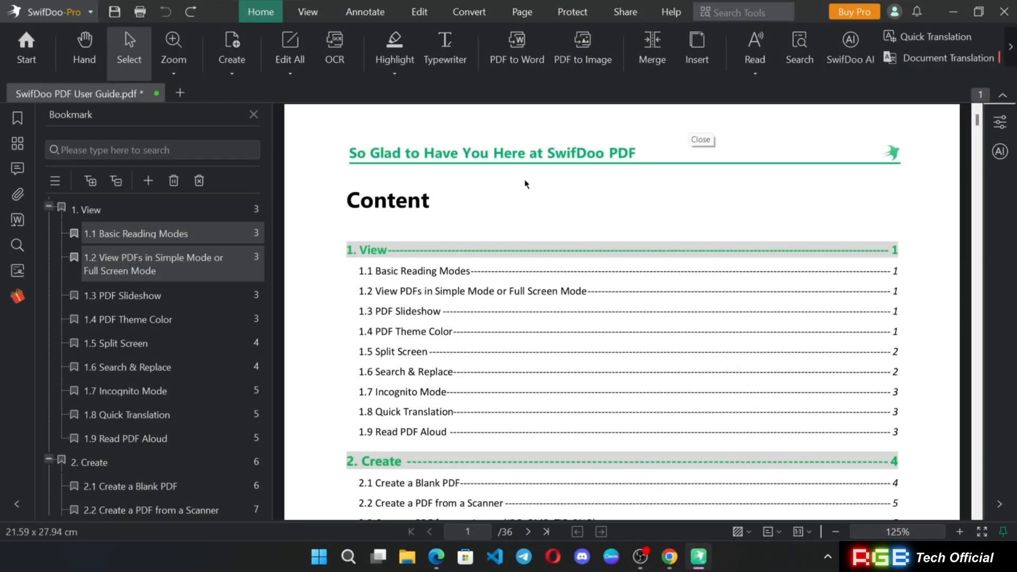
pyautogui.scroll(-3)
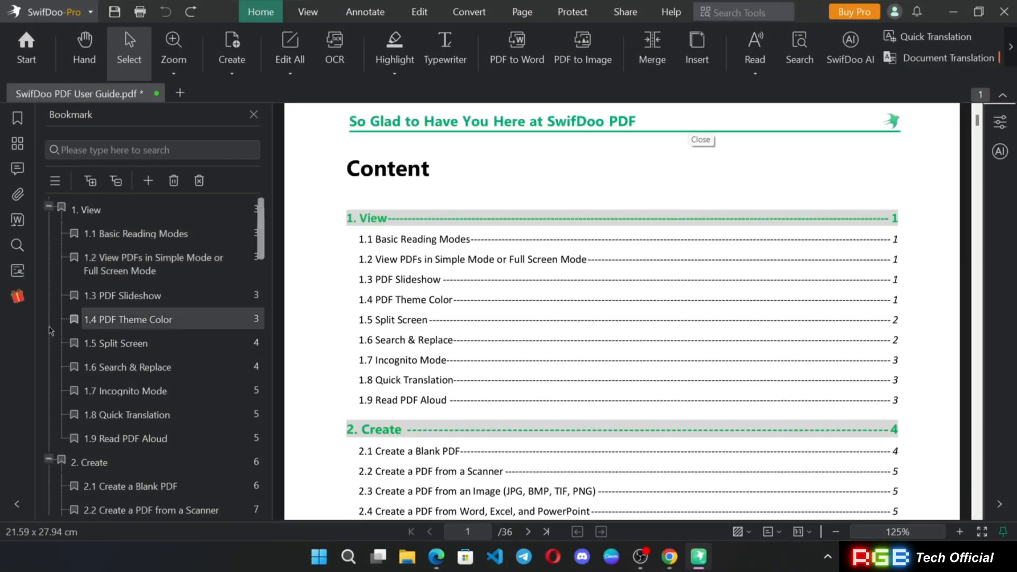
pyautogui.click(122, 296)
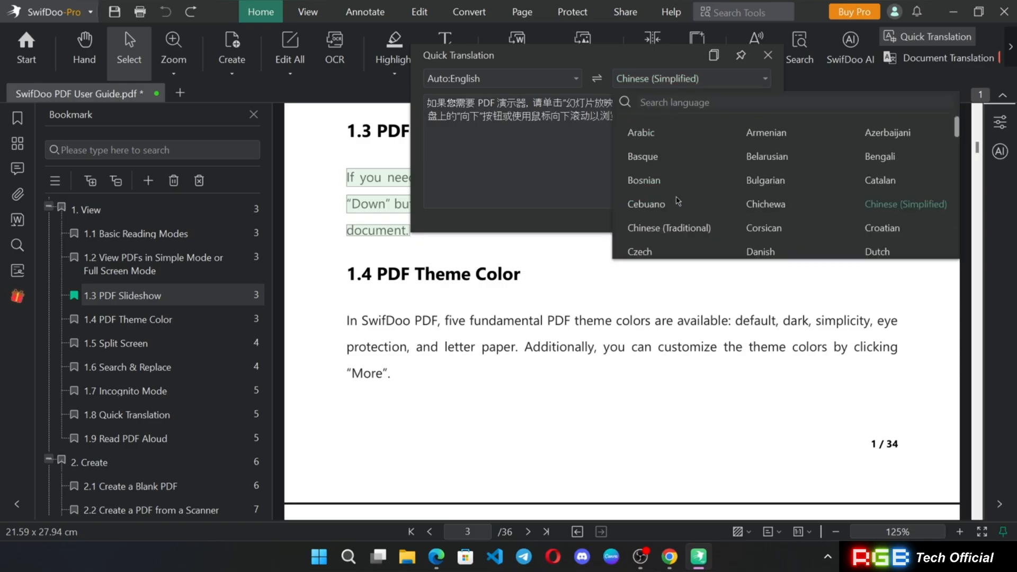
# - Change the Slideshow paragraph's Quick Translation target language to Arabic
pyautogui.click(640, 133)
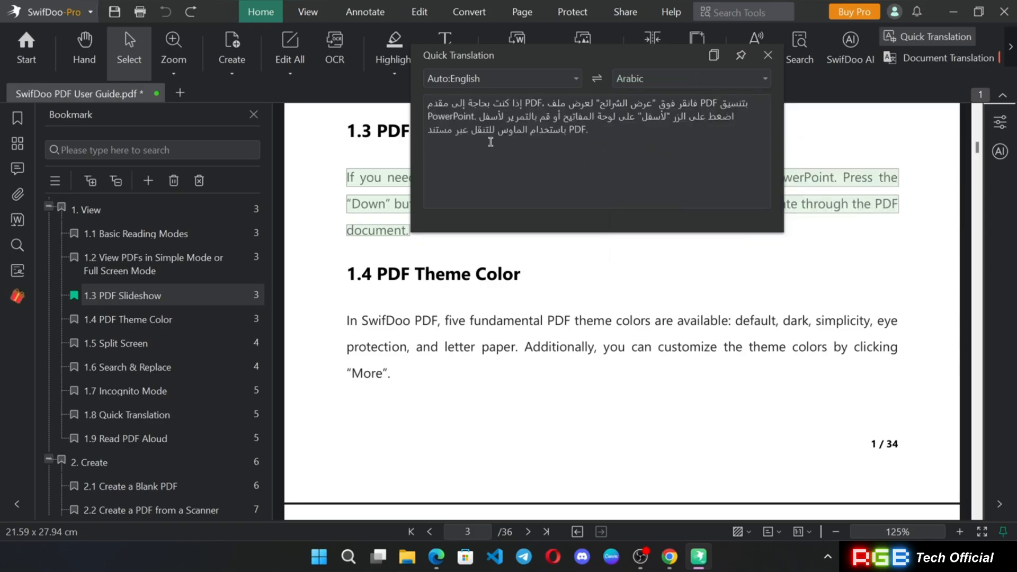
pyautogui.click(690, 78)
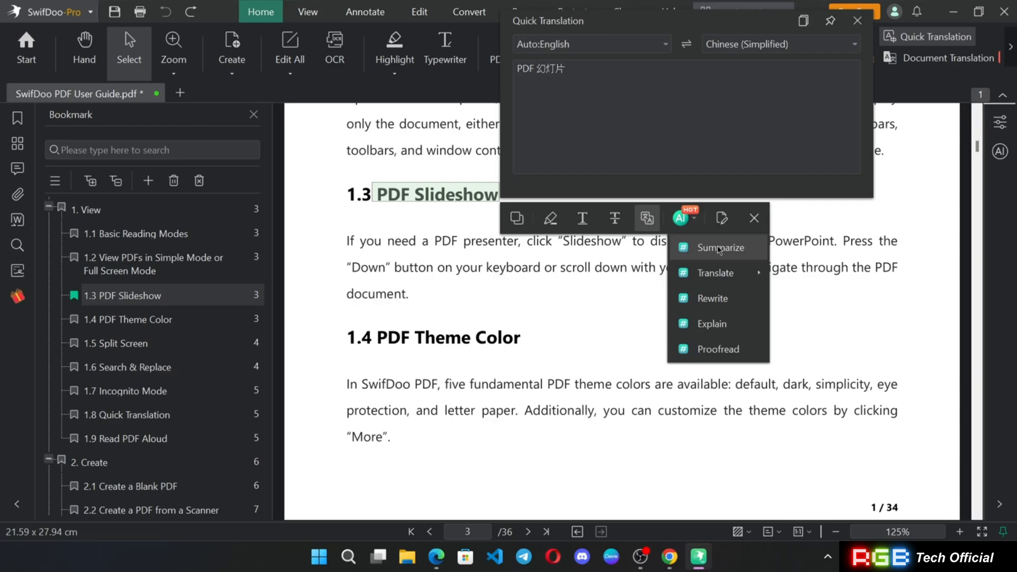
# - Quick-translate the 'PDF Slideshow' heading into Simplified Chinese and list AI actions
pyautogui.click(719, 247)
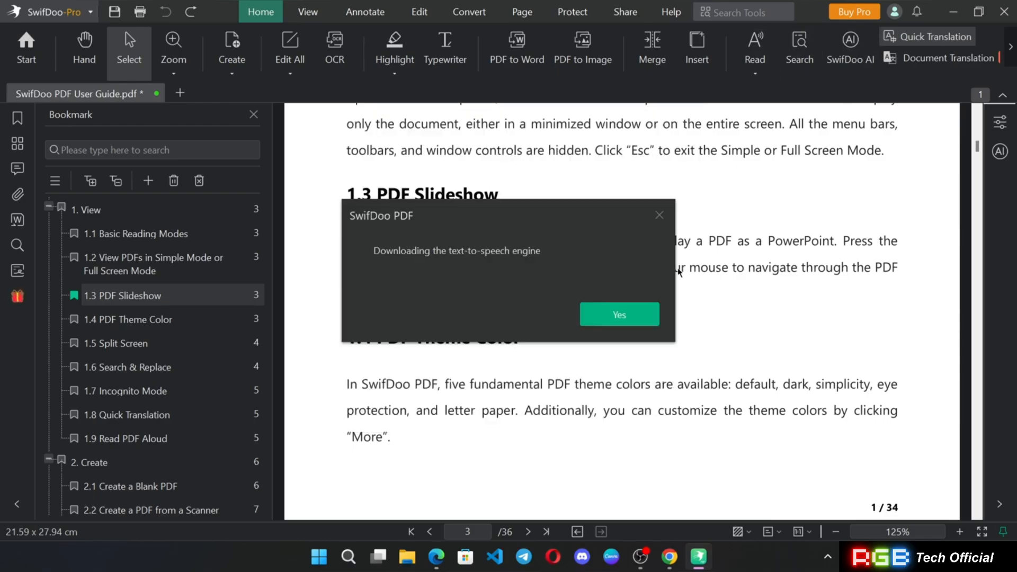
# - Install the text-to-speech engine and read the guide aloud in English (GB)
pyautogui.click(620, 314)
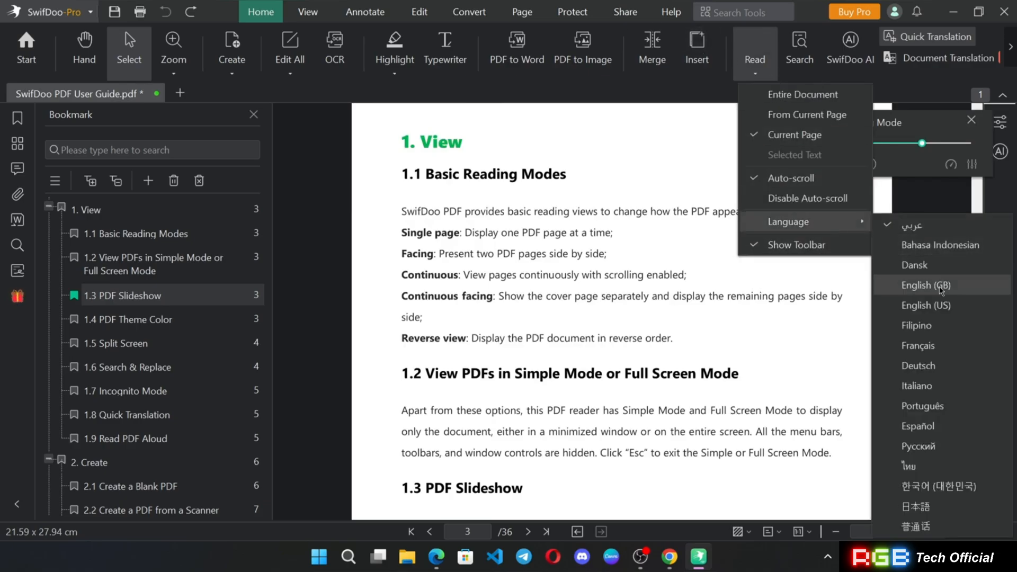
pyautogui.click(926, 285)
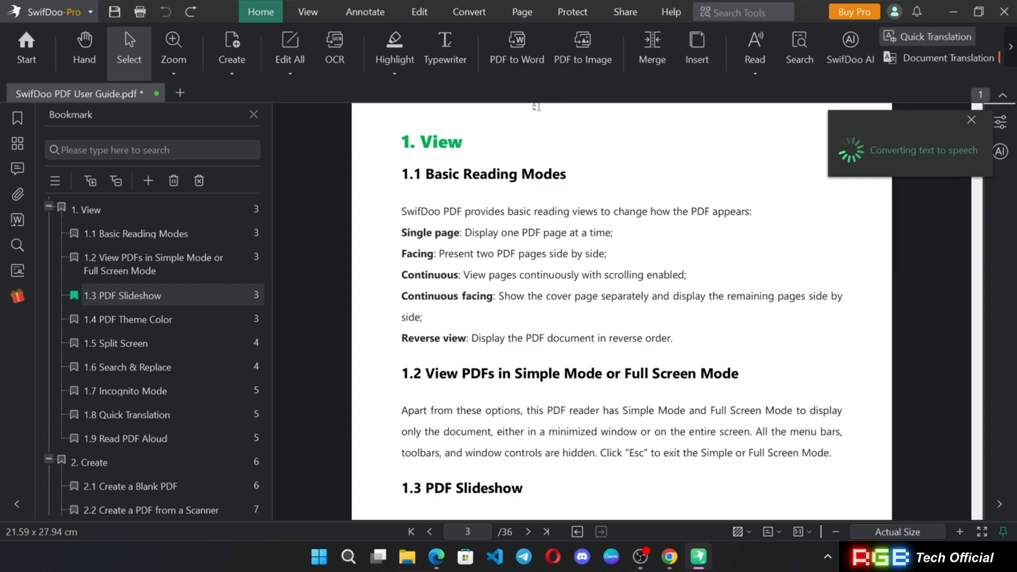
pyautogui.moveTo(973, 209)
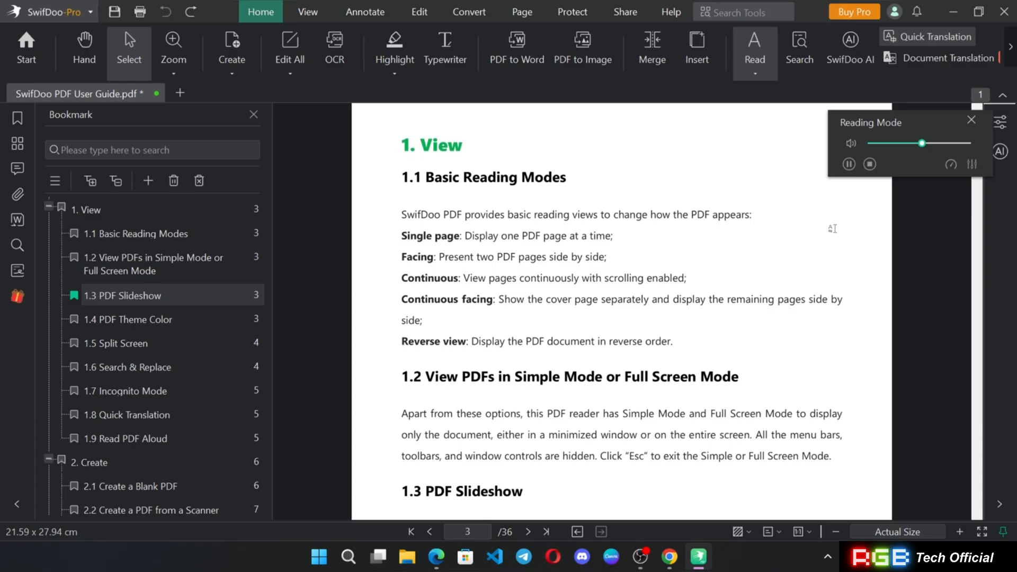
pyautogui.scroll(-3)
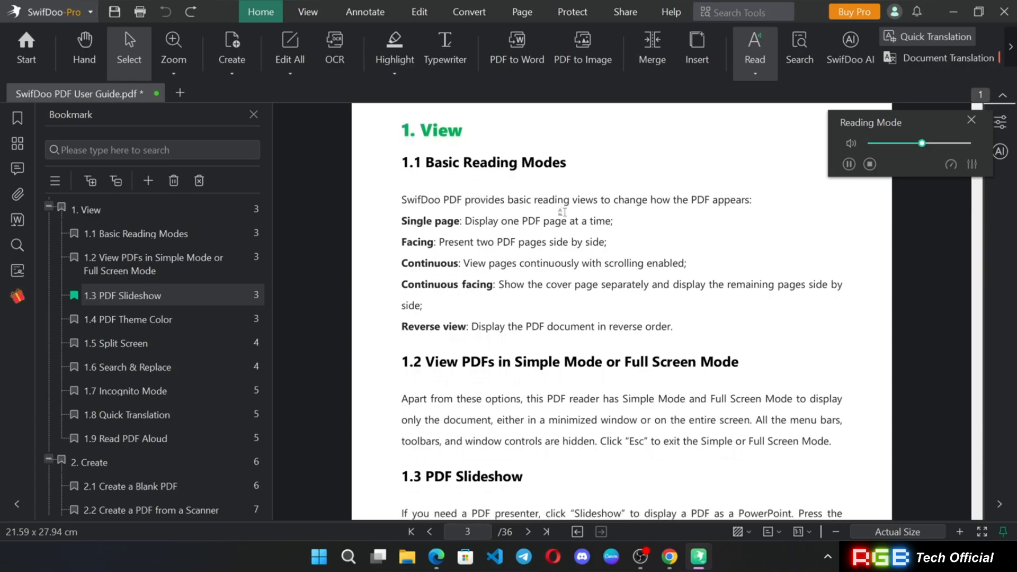
# - Raise the reading voice pitch in the Reading Mode settings
pyautogui.click(951, 164)
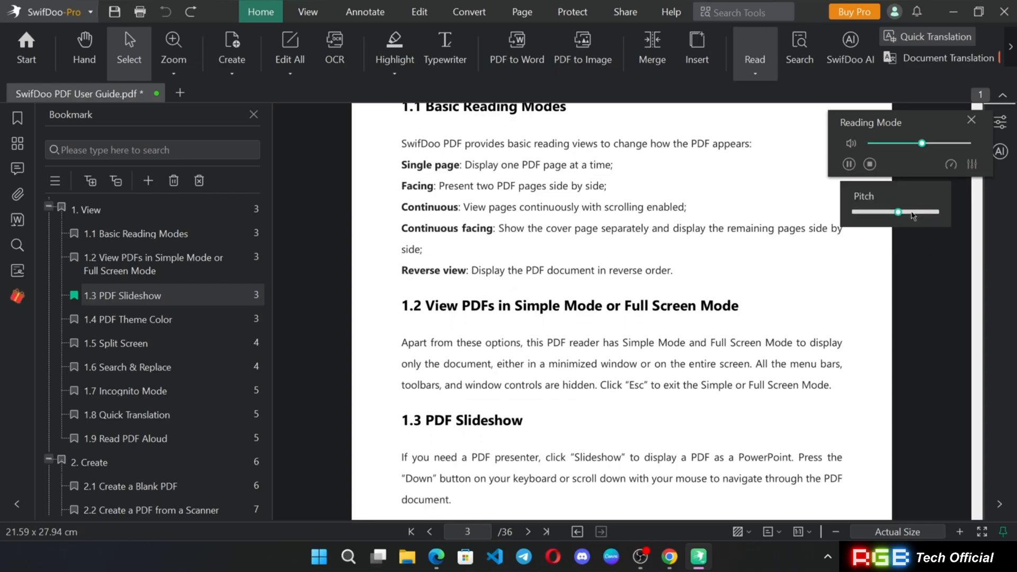
pyautogui.moveTo(898, 212); pyautogui.dragTo(924, 212)
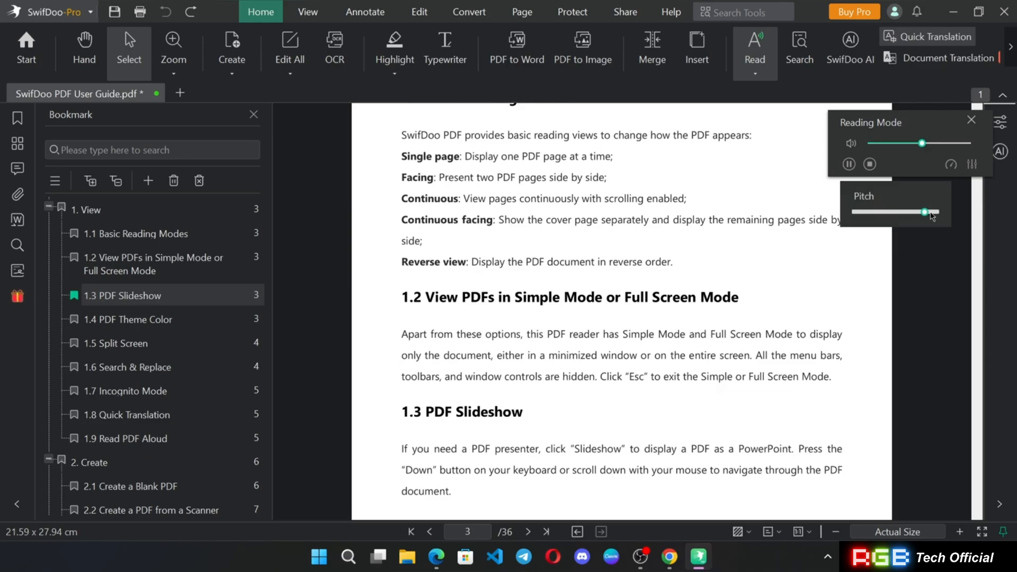
pyautogui.scroll(-3)
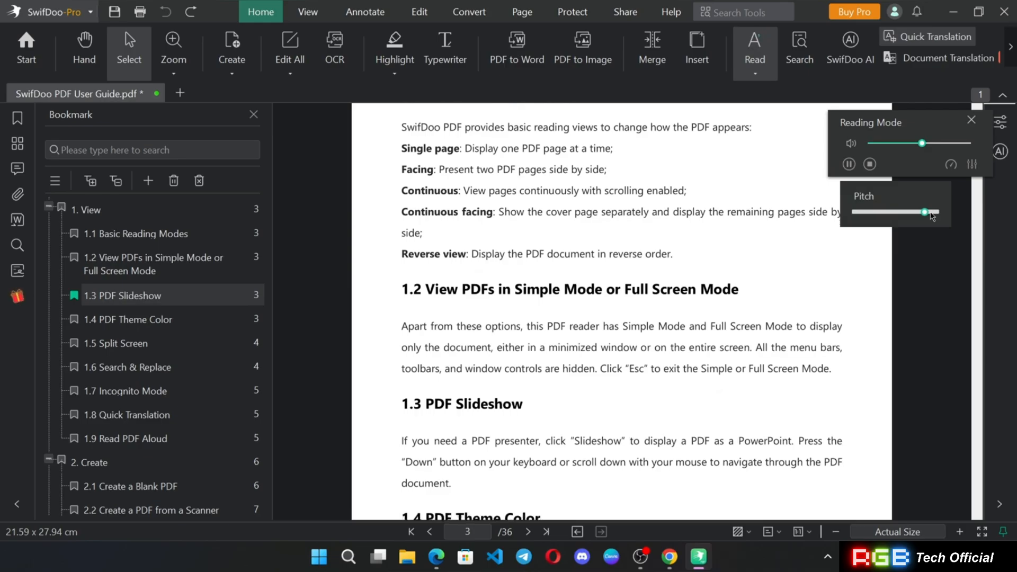
# - Keep Spanish as the whole-document translation target, then close the translation window
pyautogui.click(949, 57)
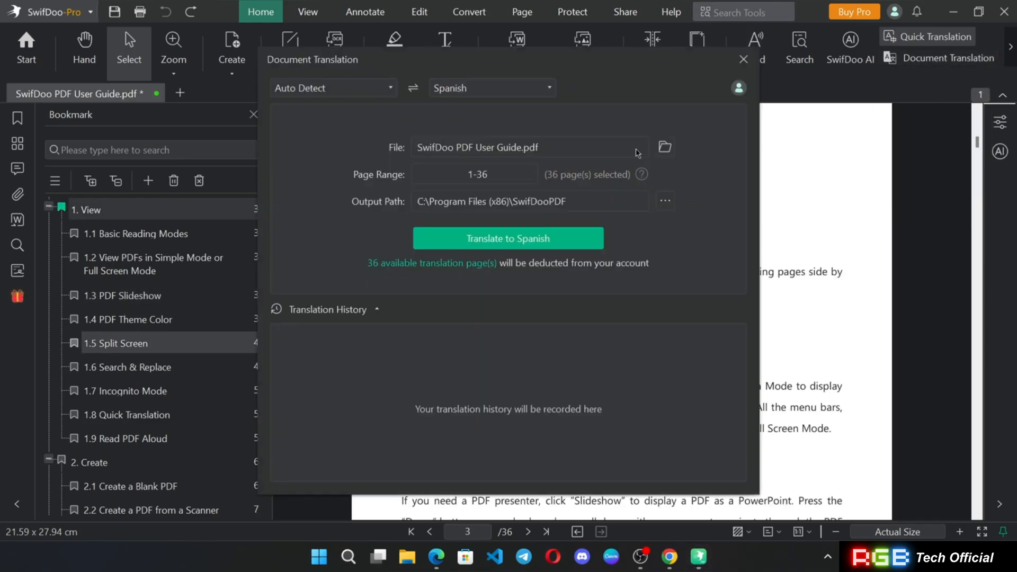
pyautogui.click(493, 88)
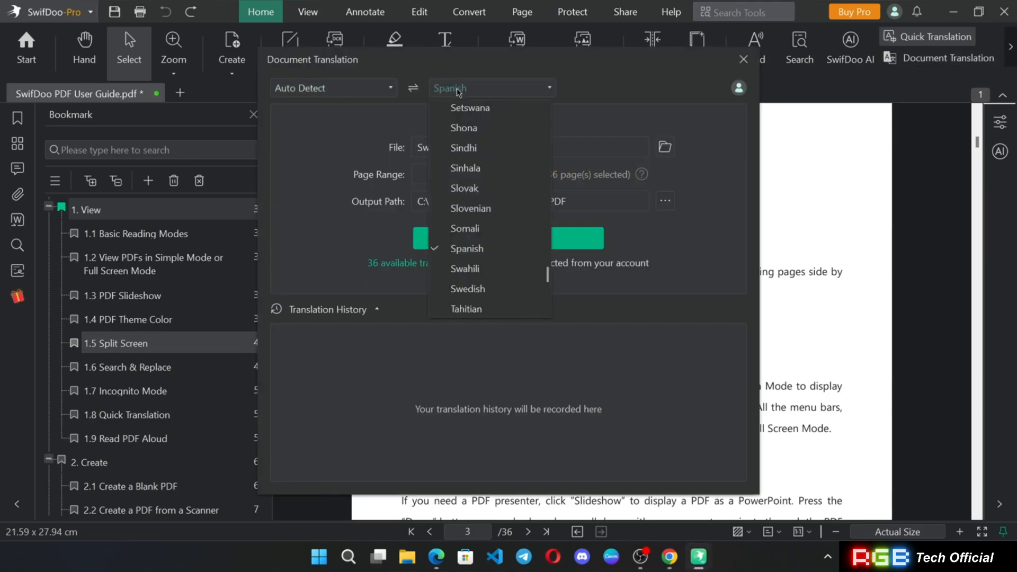
pyautogui.click(466, 249)
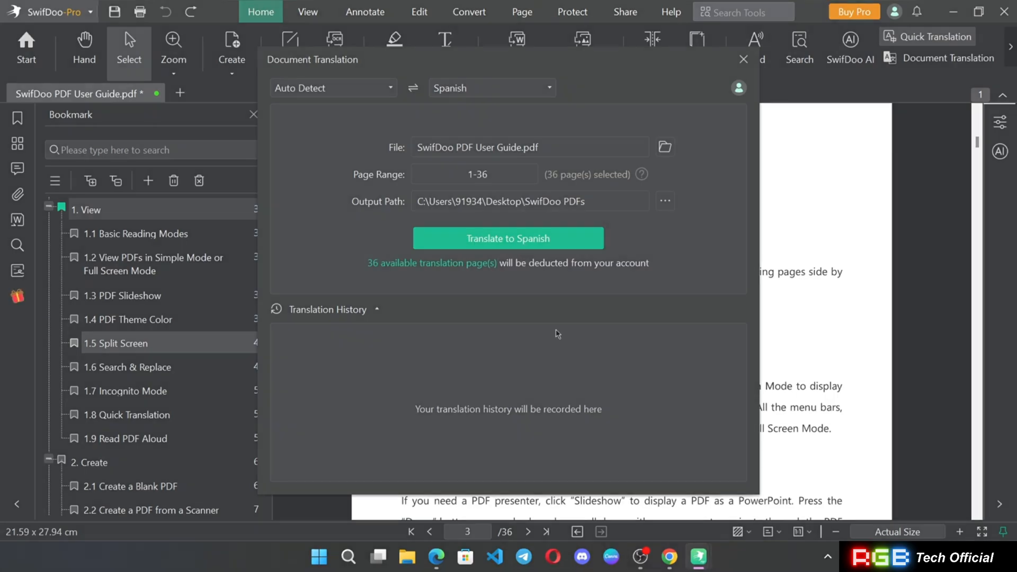
pyautogui.click(418, 11)
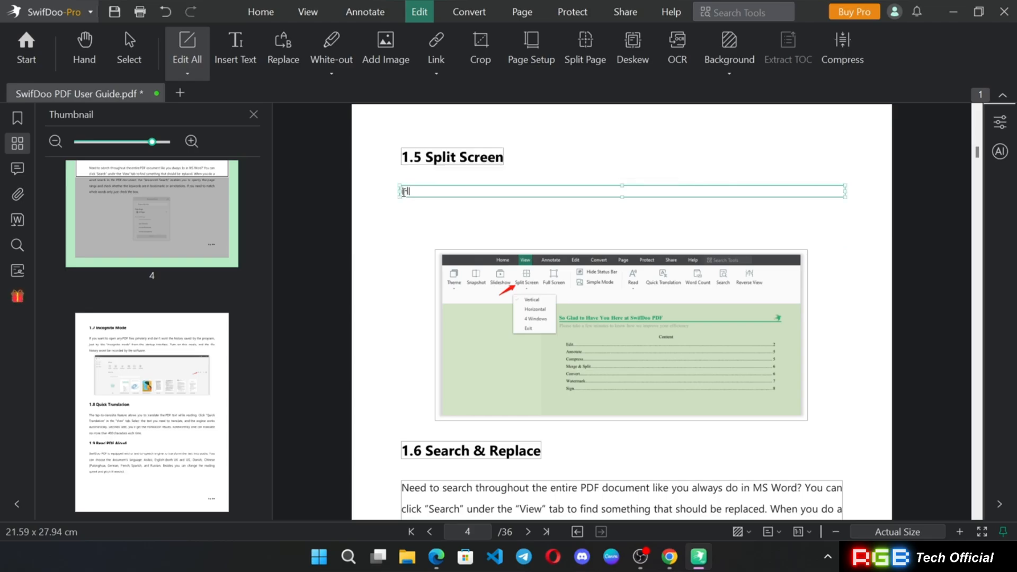
# - Add a left-aligned 'Hello everyone, welcome back to my channel...' paragraph and pick a replacement image
pyautogui.write('Hello everyone, welcome back to my channel. Hello hello... this is')
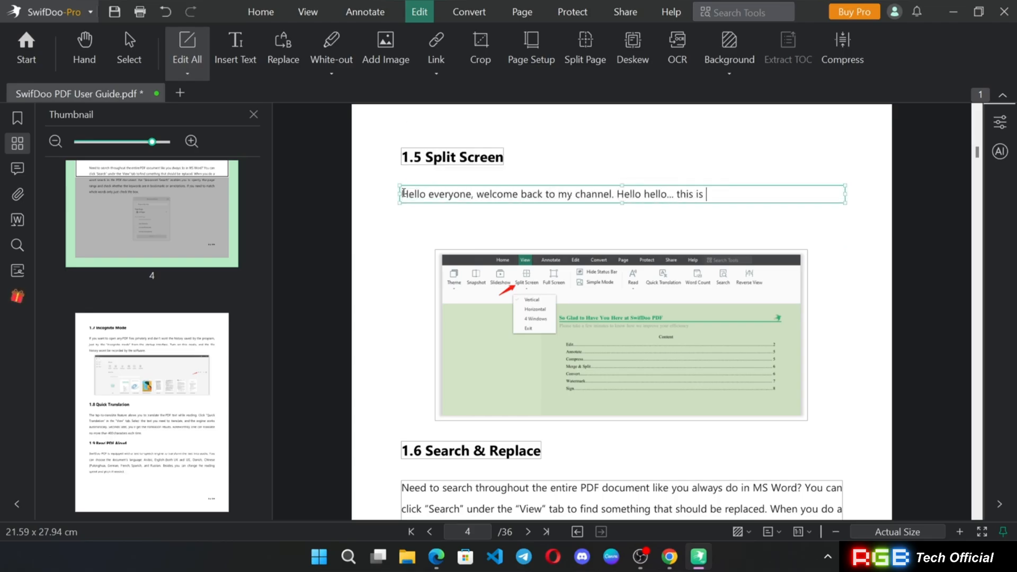
pyautogui.write('RGB. You are watching RGB Tech Channel. Thanks for watching')
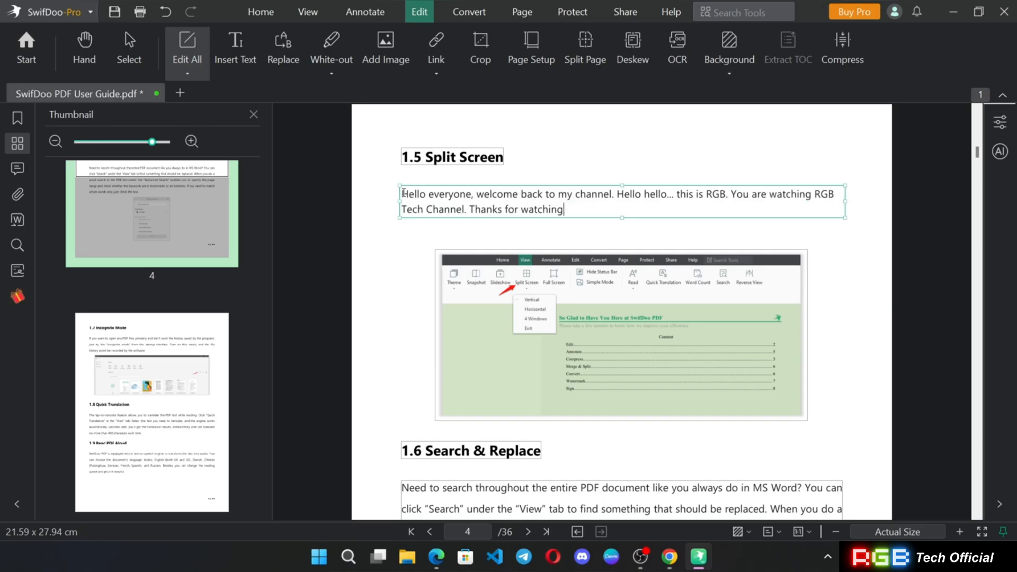
pyautogui.scroll(-3)
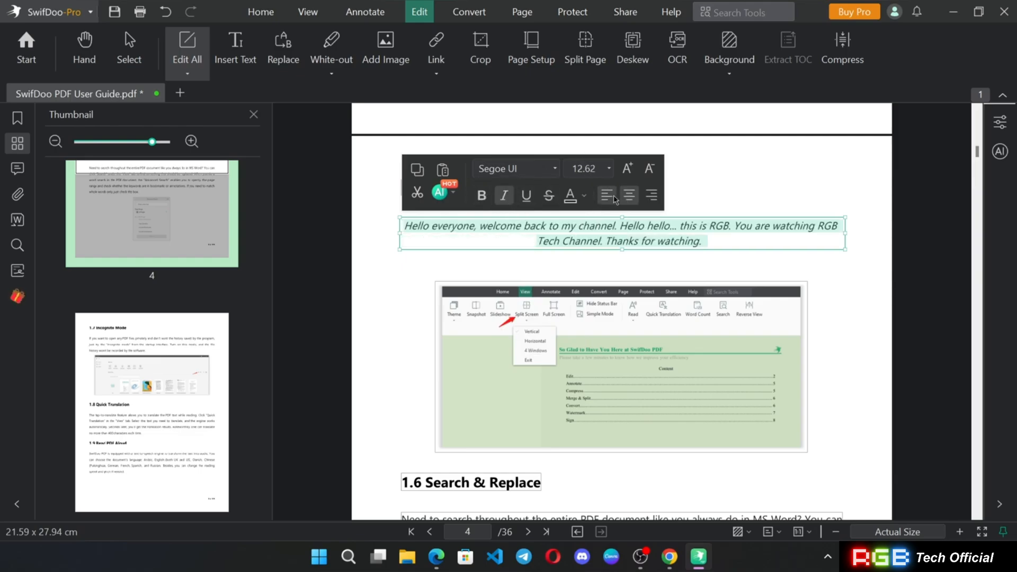
pyautogui.click(626, 167)
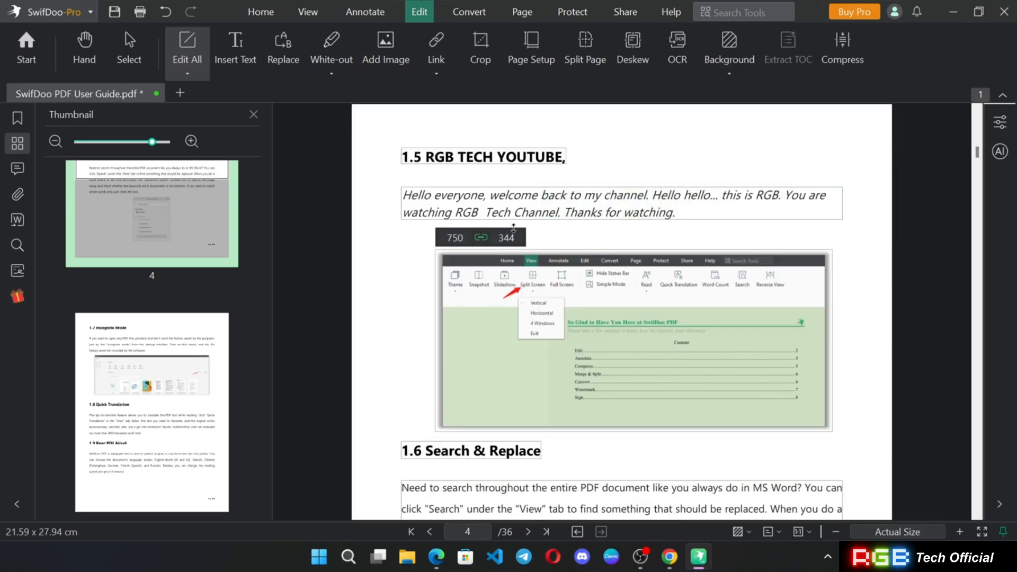
pyautogui.click(385, 39)
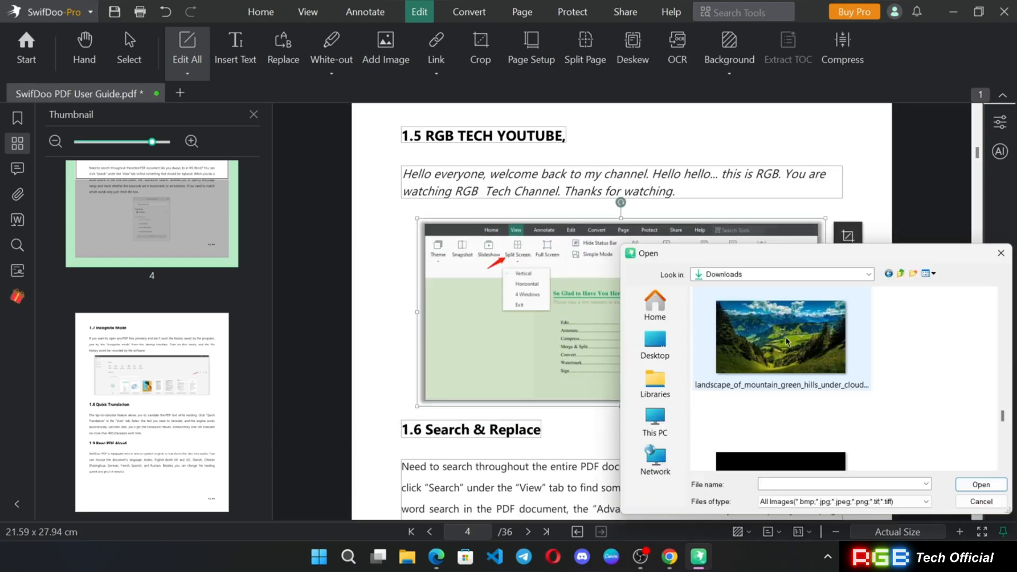
# - Replace the section 1.5 screenshot with the mountain landscape photo and start a blank PDF
pyautogui.click(981, 485)
pyautogui.write('This is Wallpaper..')
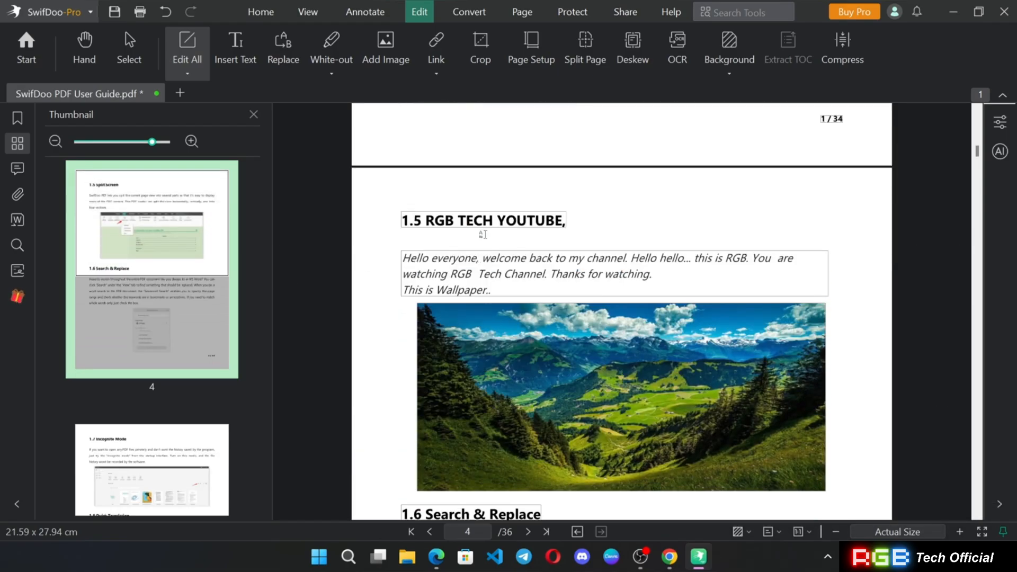
pyautogui.click(260, 12)
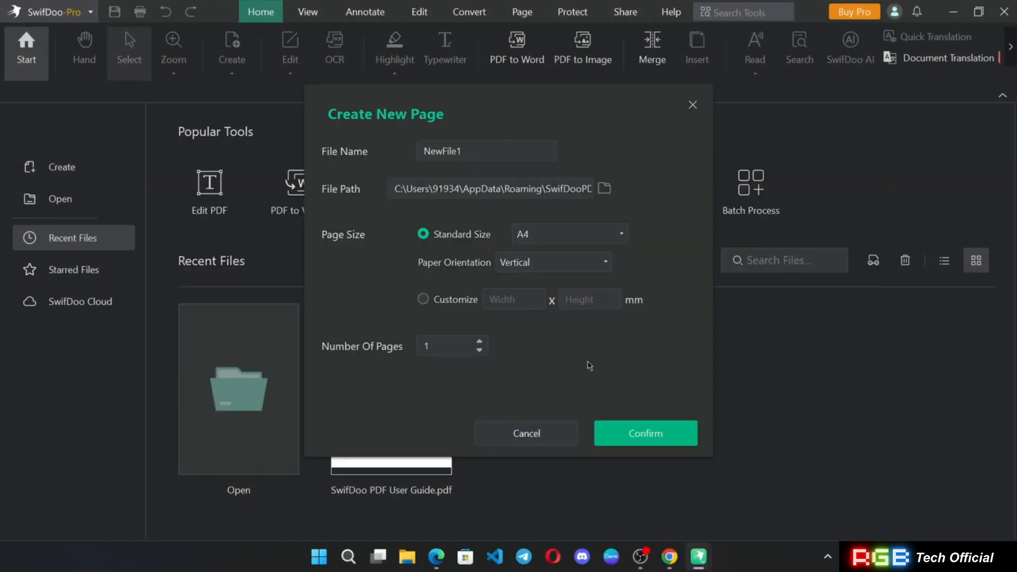
# - Create the one-page A4 NewFile1, then move to the handwritten-notes file
pyautogui.click(645, 433)
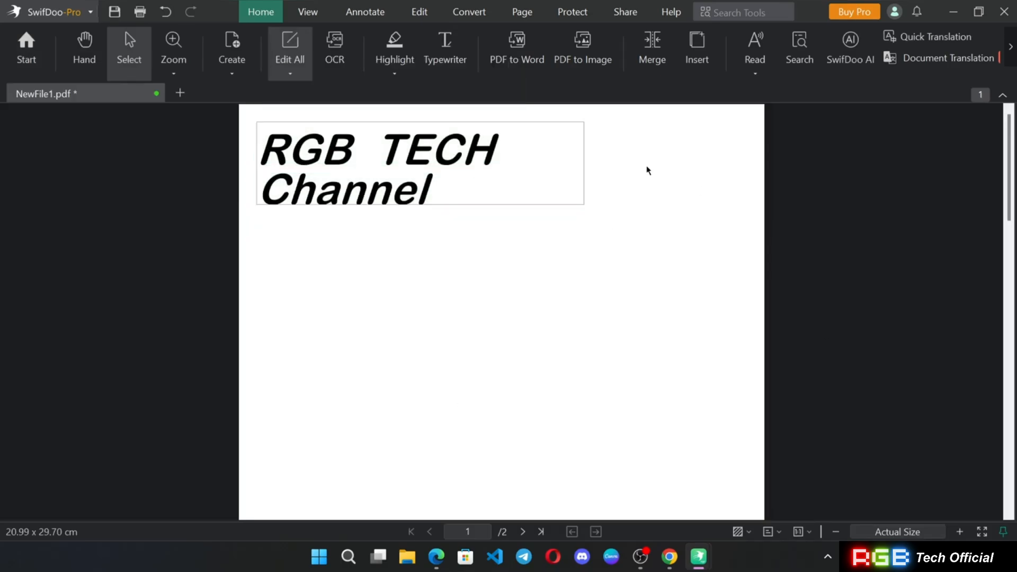
pyautogui.click(419, 12)
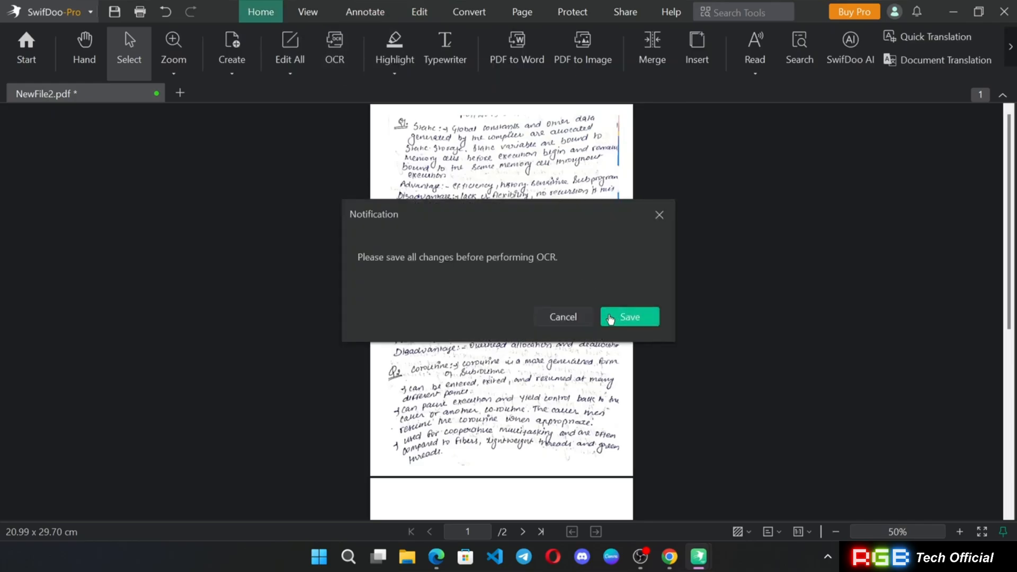
# - Save NewFile2 so OCR runs on the handwritten notes, and show the conversion tools
pyautogui.click(629, 317)
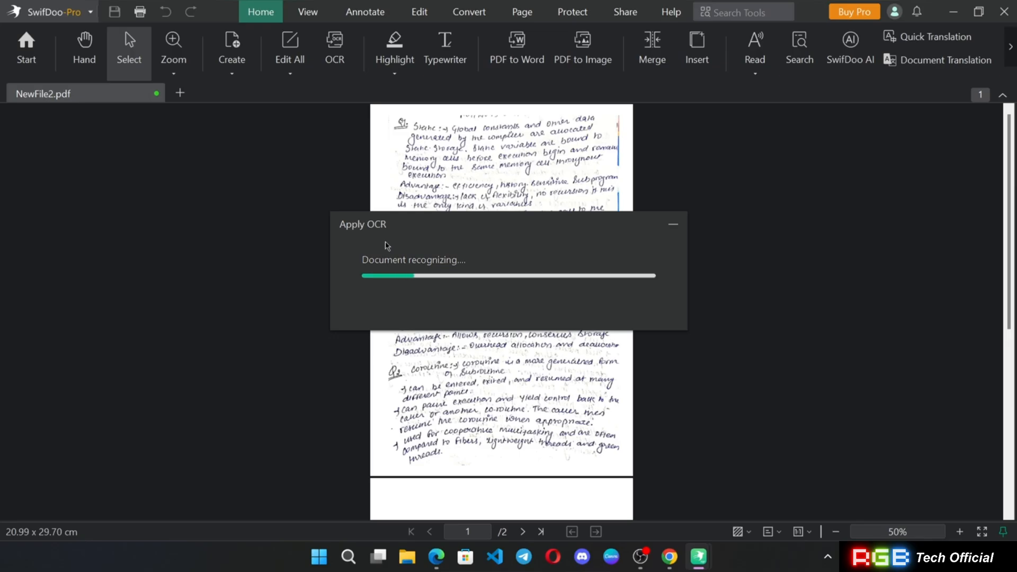
pyautogui.click(469, 11)
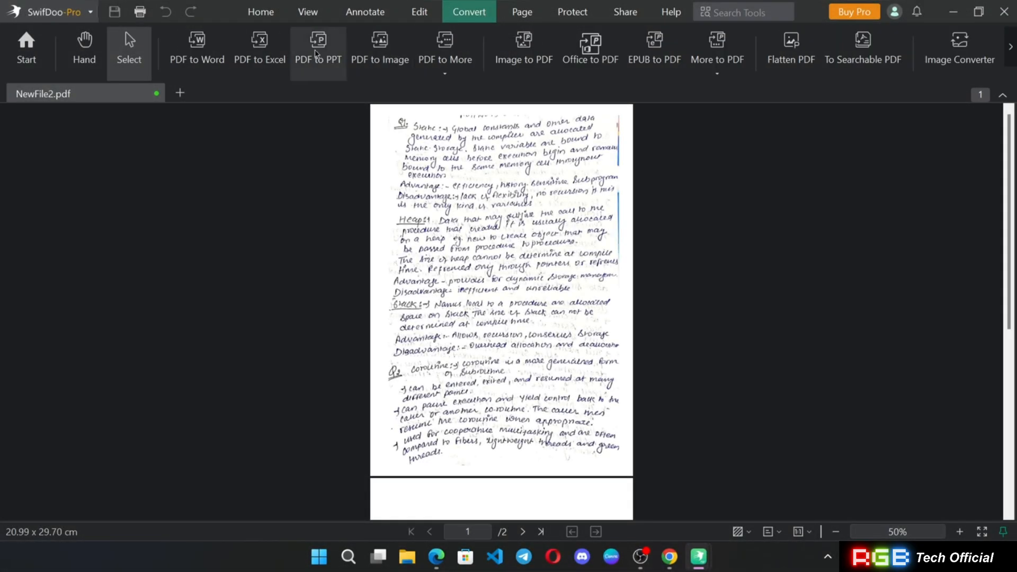
pyautogui.moveTo(444, 221)
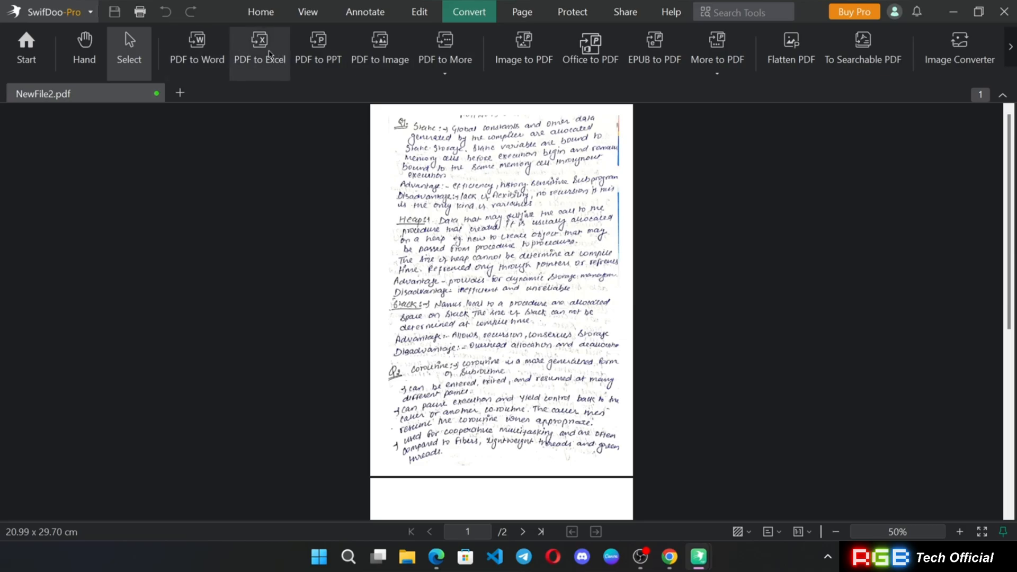
# - Convert NewFile2.pdf, both pages, to HTML using PDF to More
pyautogui.click(445, 50)
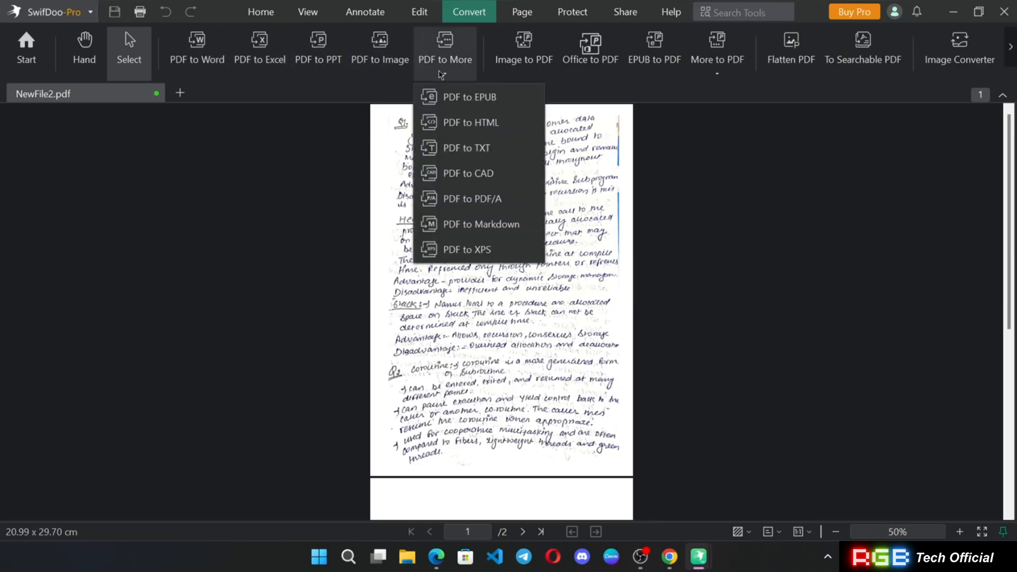
pyautogui.moveTo(480, 130)
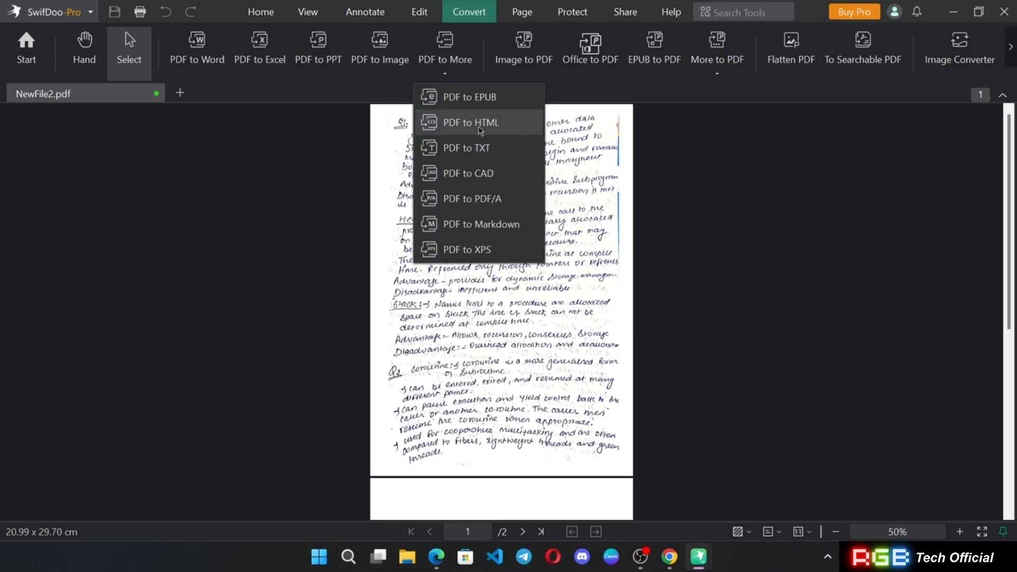
pyautogui.click(471, 122)
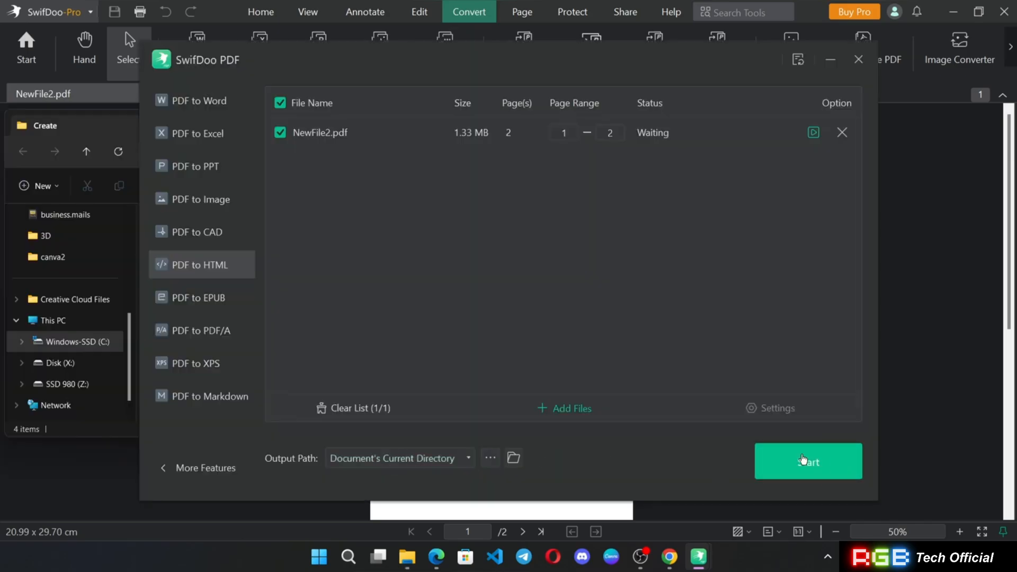
pyautogui.click(808, 461)
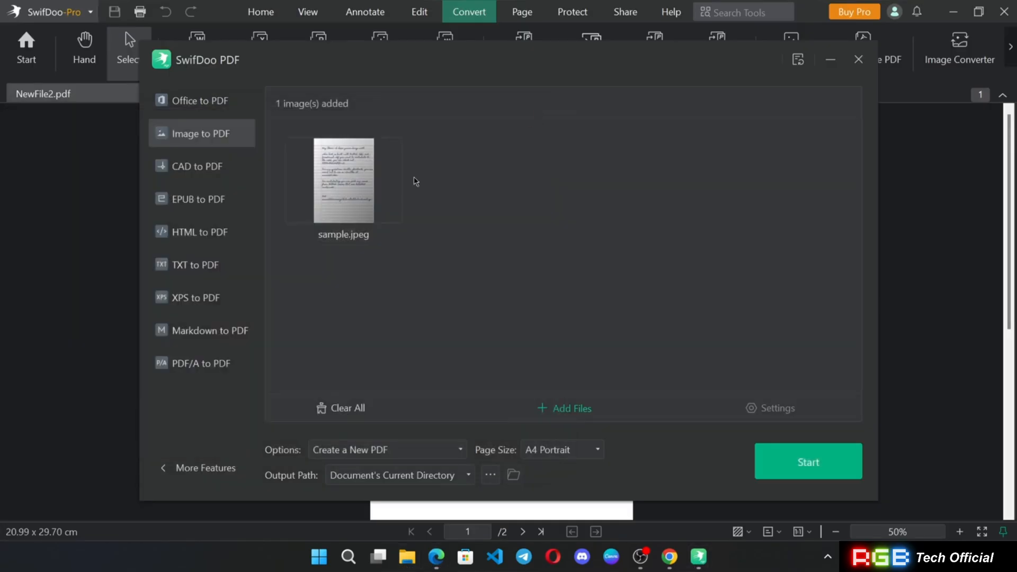
# - Turn sample.jpeg into sample_1.pdf with a chosen page size, then view the note
pyautogui.click(563, 449)
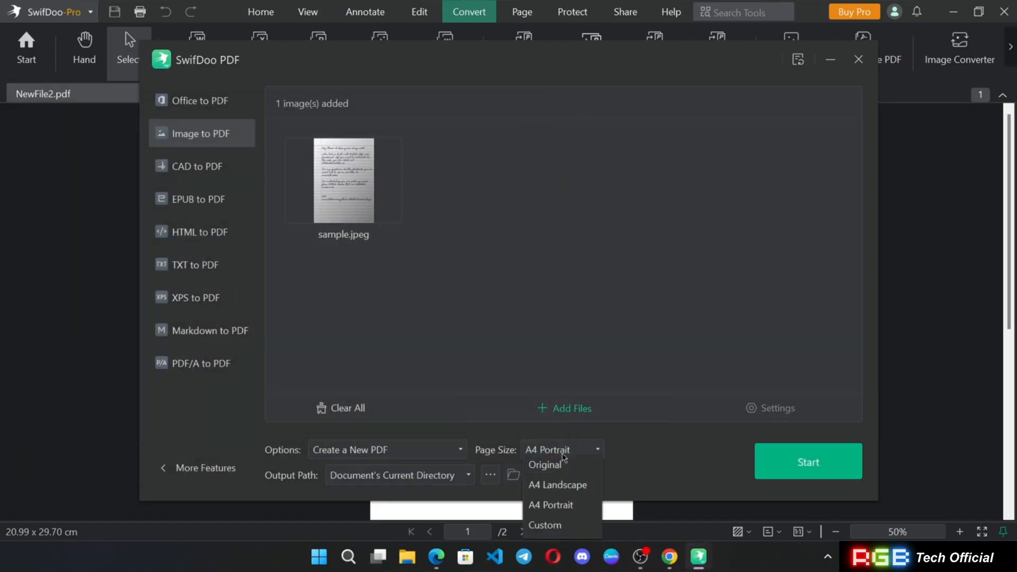
pyautogui.click(809, 461)
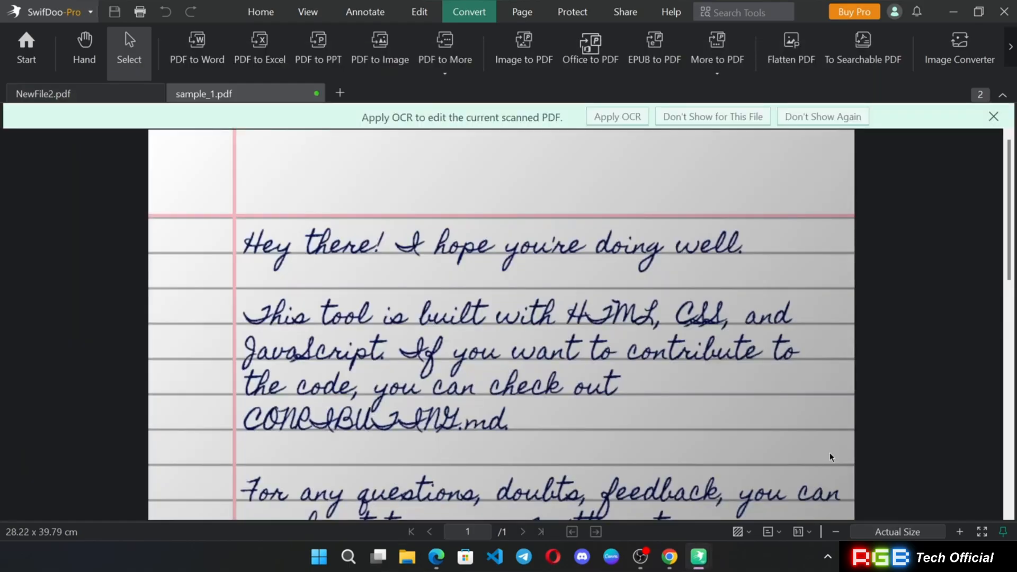
pyautogui.scroll(-3)
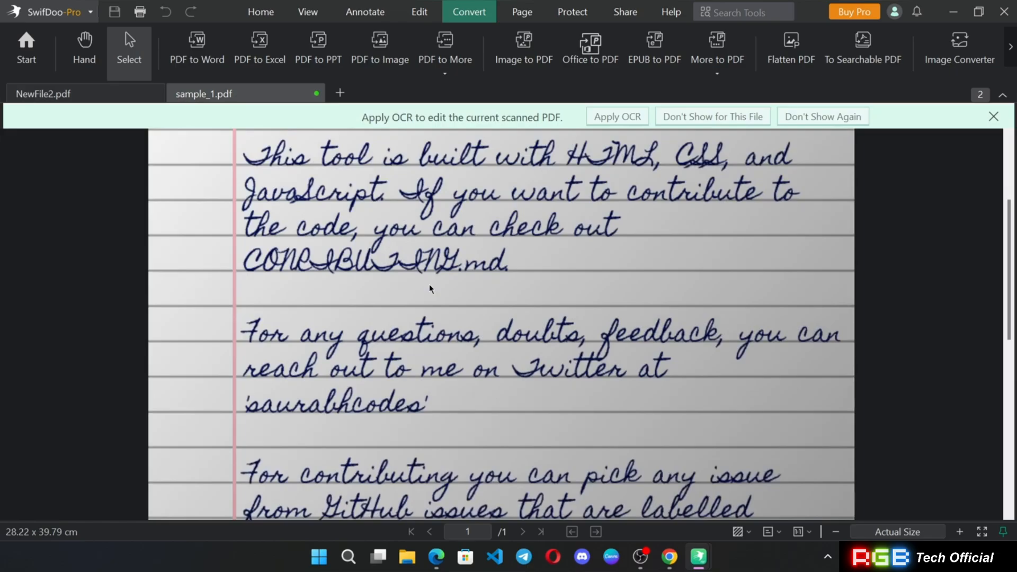
pyautogui.scroll(-3)
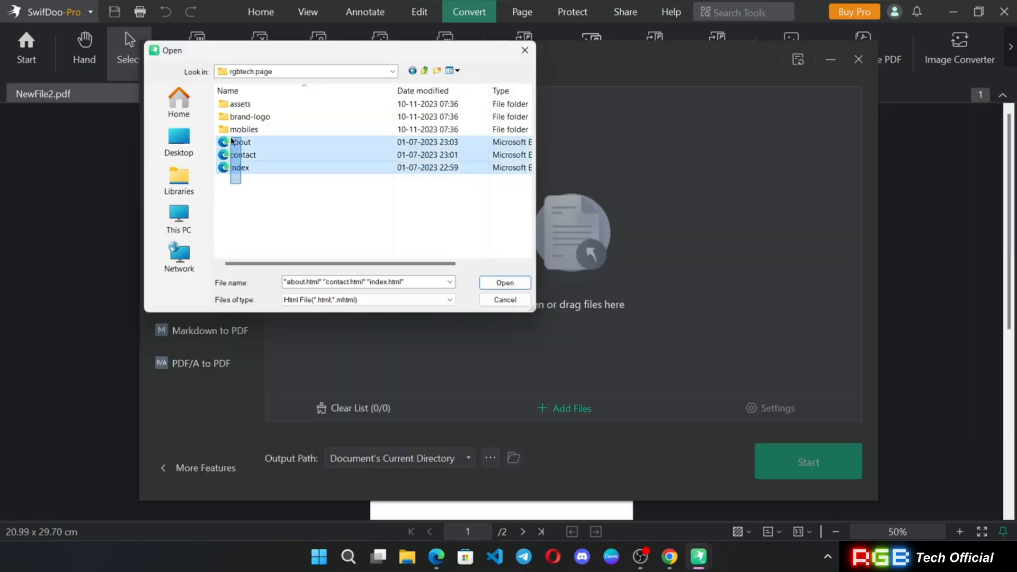
# - Convert the about, contact and index pages to PDF and scroll index.pdf
pyautogui.click(505, 282)
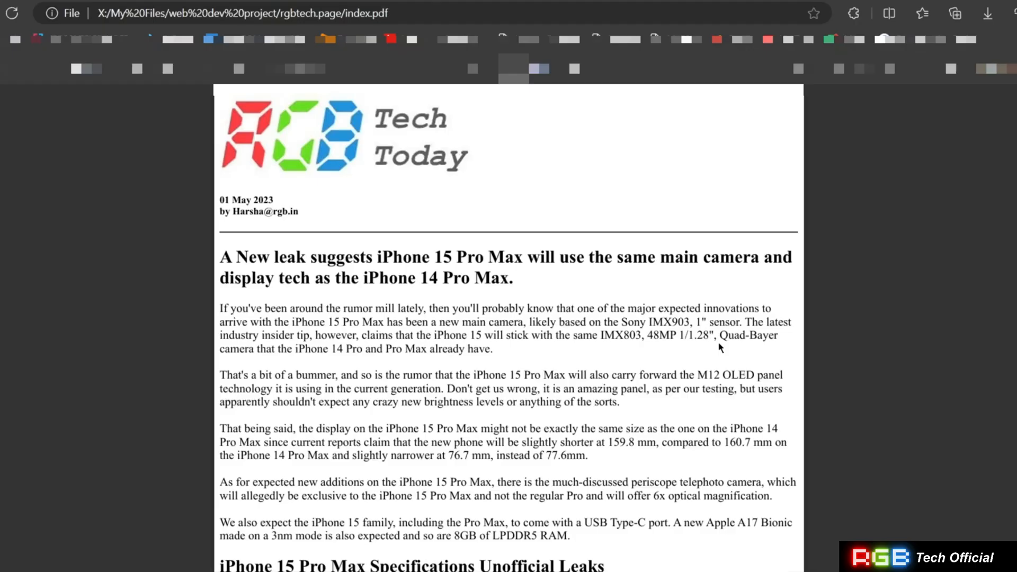
pyautogui.scroll(-3)
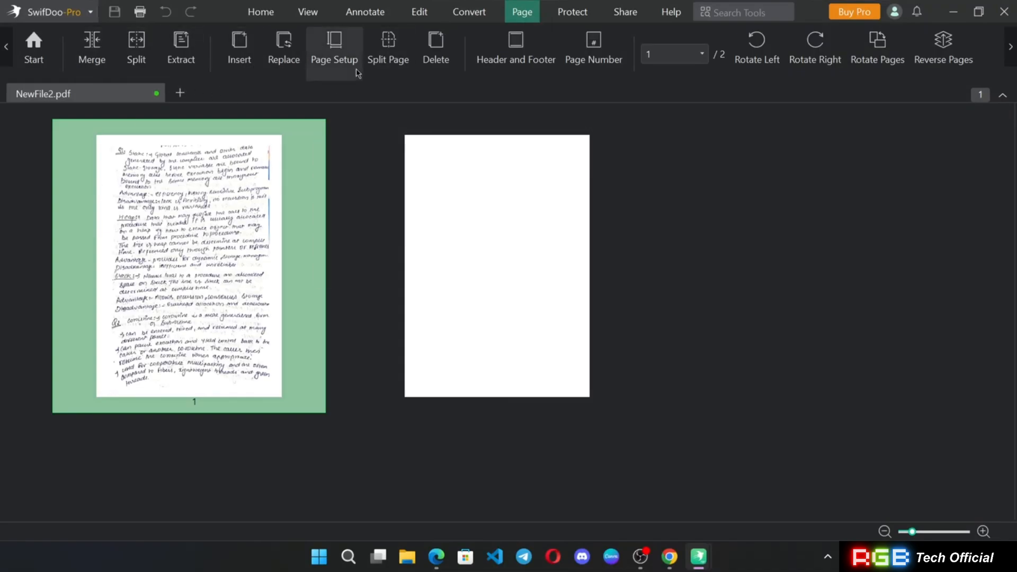
pyautogui.moveTo(388, 45)
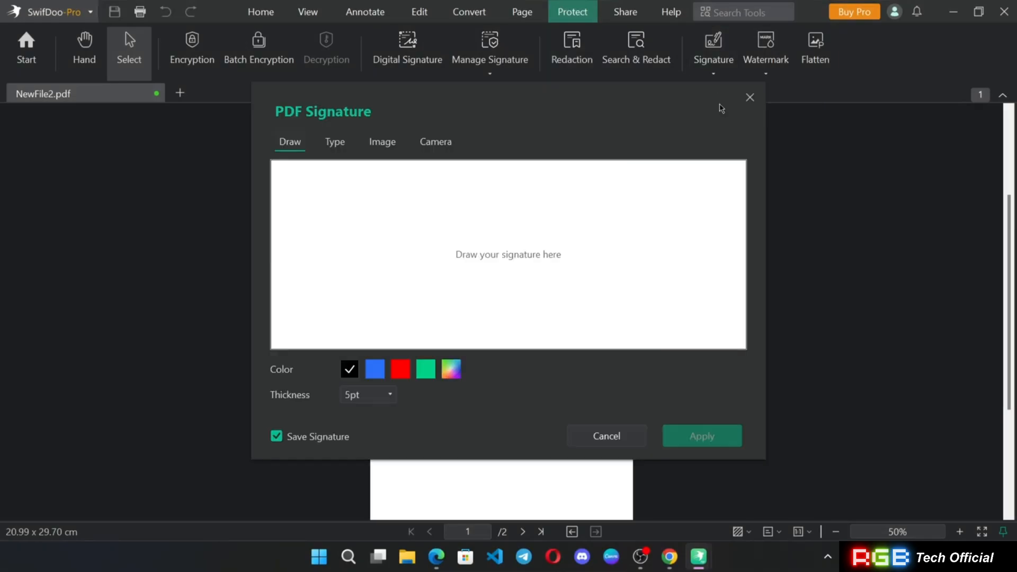
pyautogui.moveTo(365, 297)
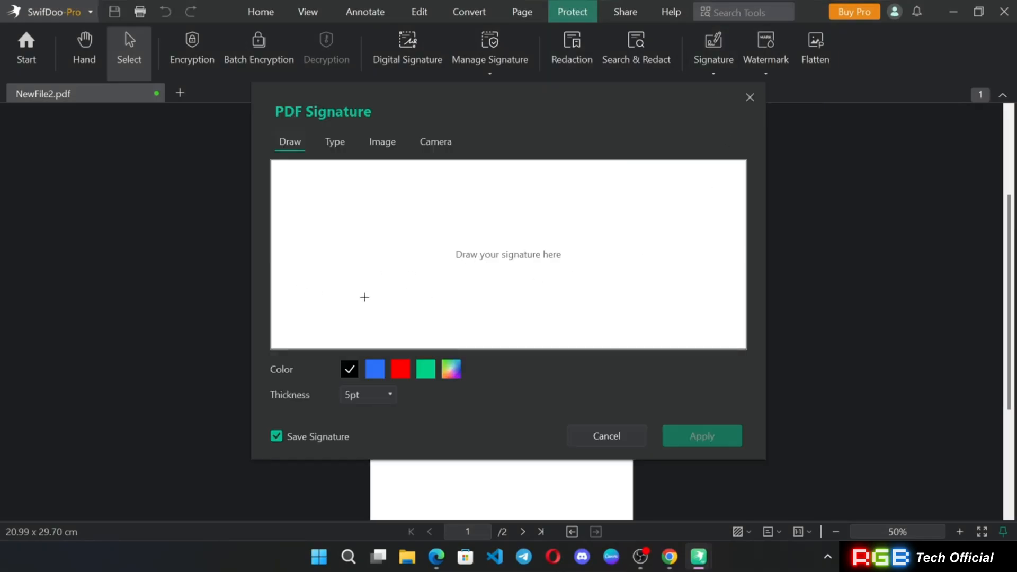
# - Apply the RGB Tech YT signature, then add a red RGB TECH text watermark with a font size
pyautogui.click(335, 141)
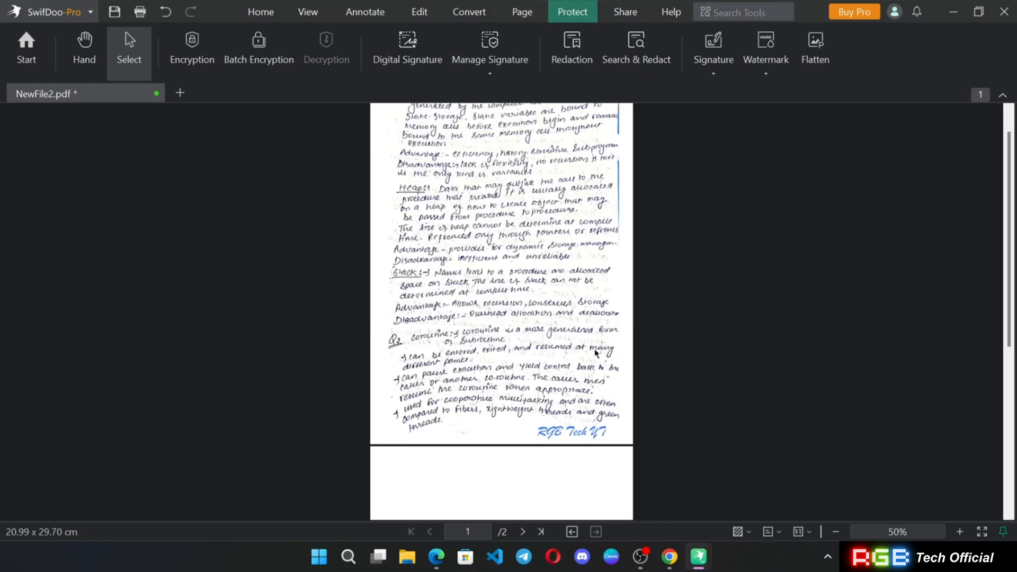
pyautogui.click(766, 50)
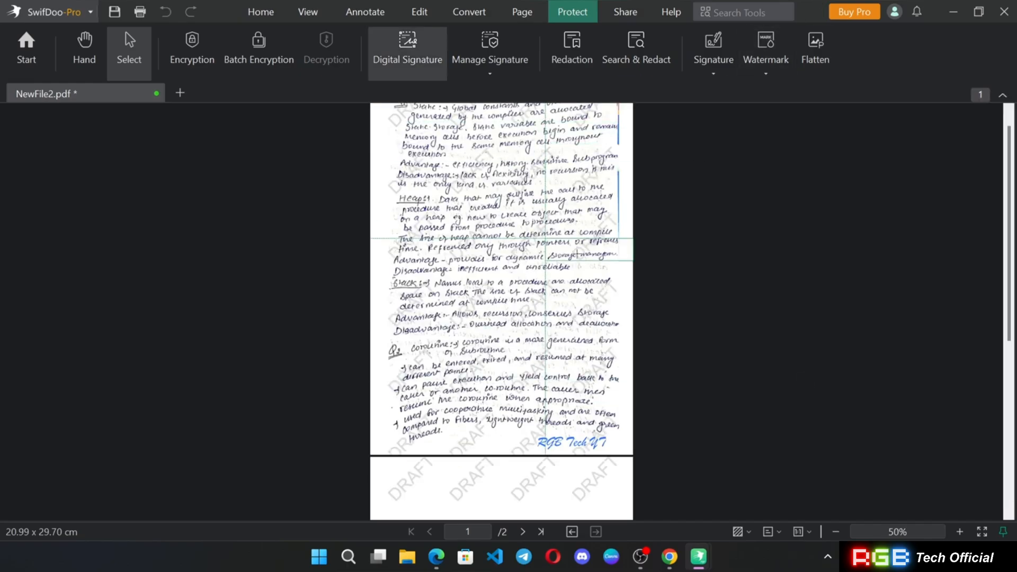
pyautogui.click(765, 43)
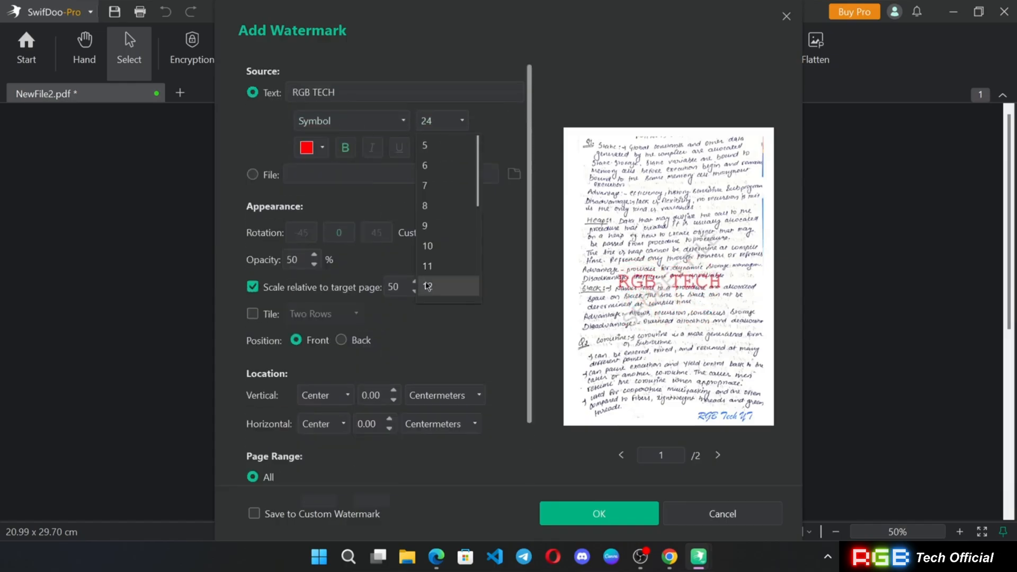
pyautogui.click(599, 514)
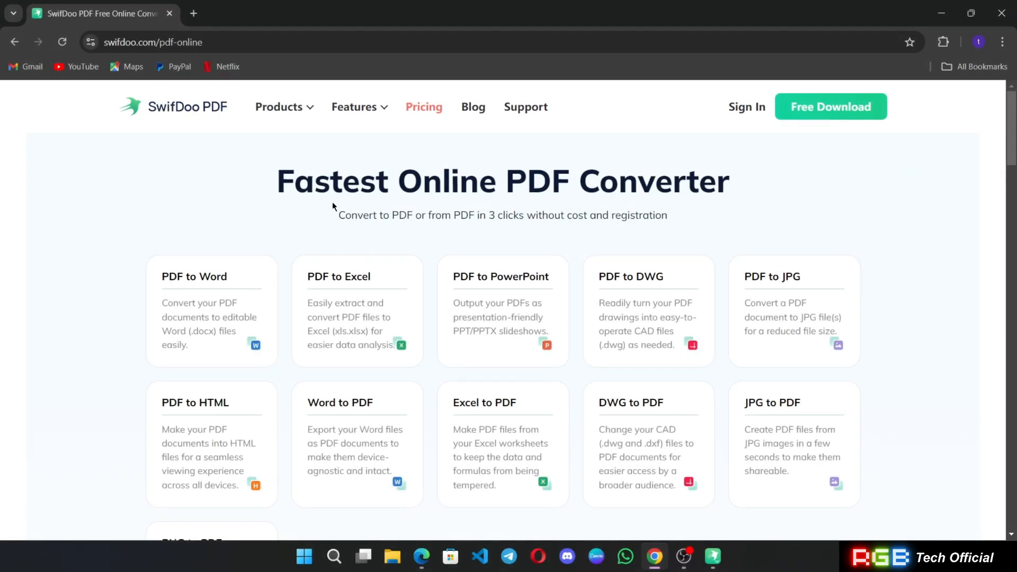
pyautogui.moveTo(251, 350)
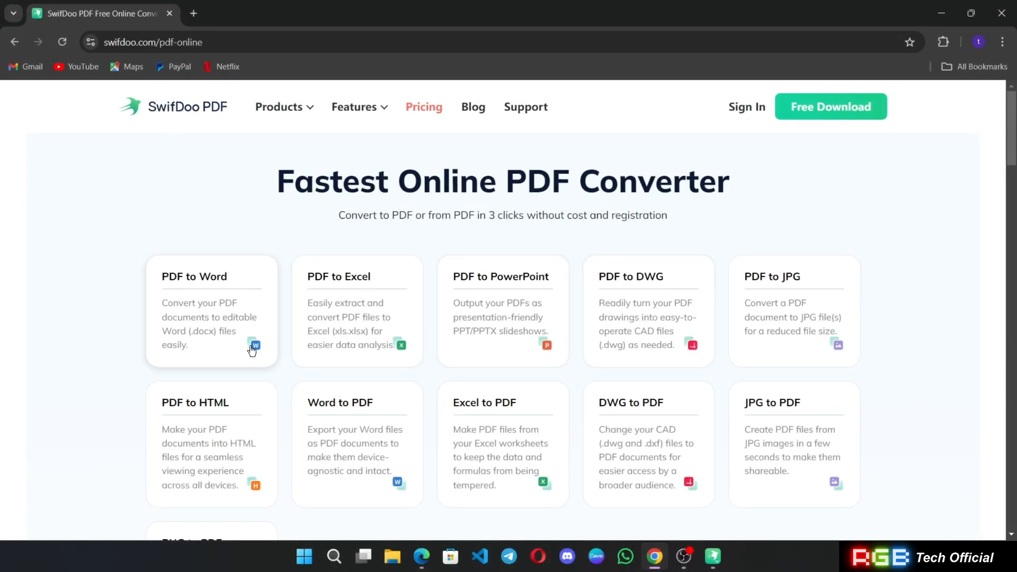
# - Scroll the online converter page down to PNG to PDF and back up
pyautogui.scroll(-3)
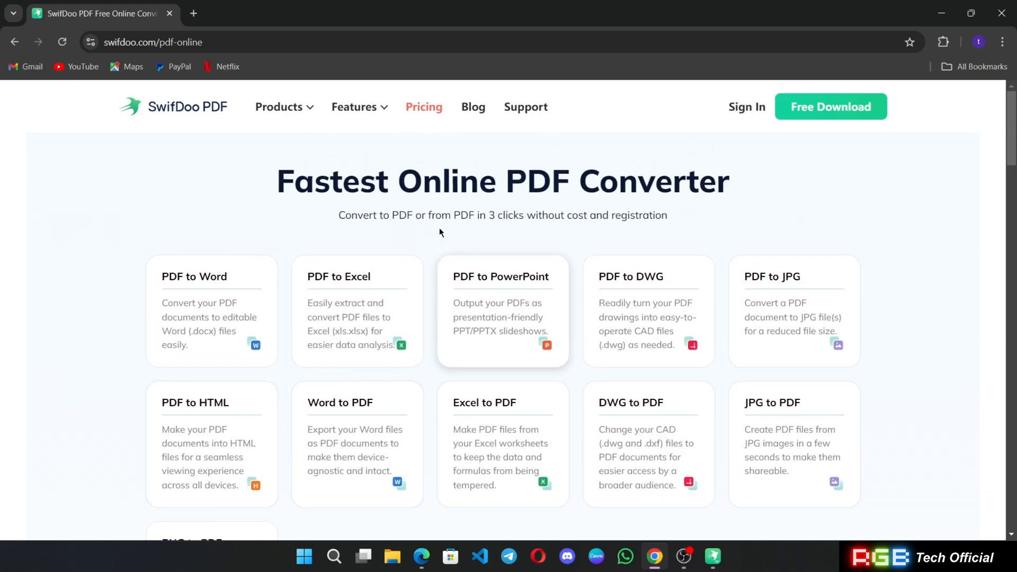
pyautogui.scroll(-3)
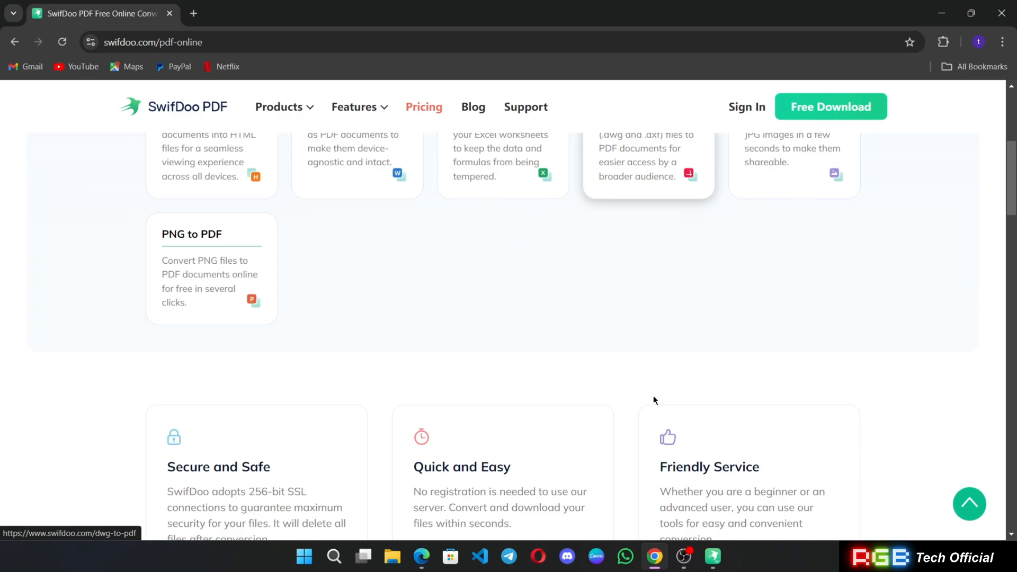
pyautogui.scroll(3)
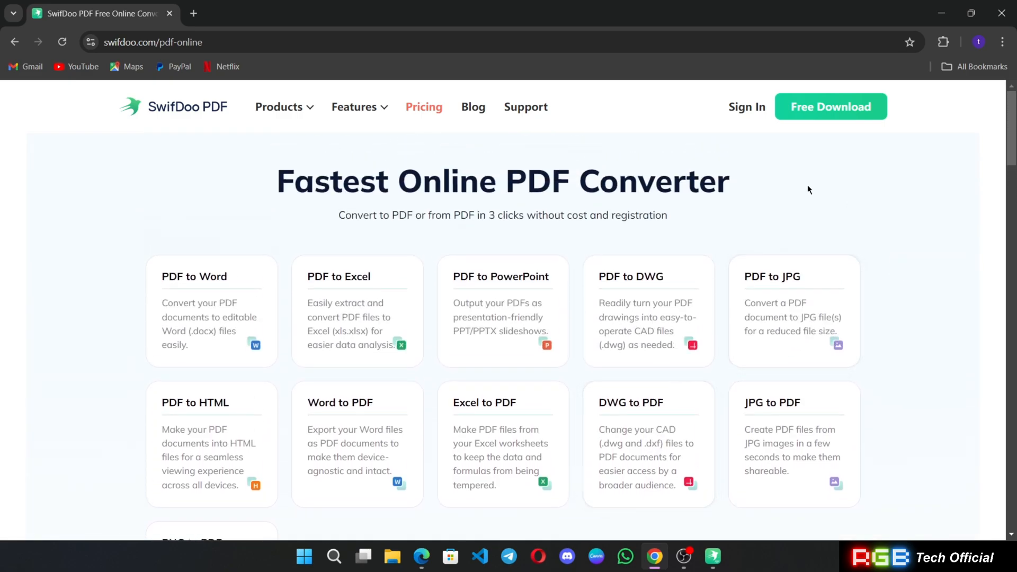
pyautogui.moveTo(805, 189)
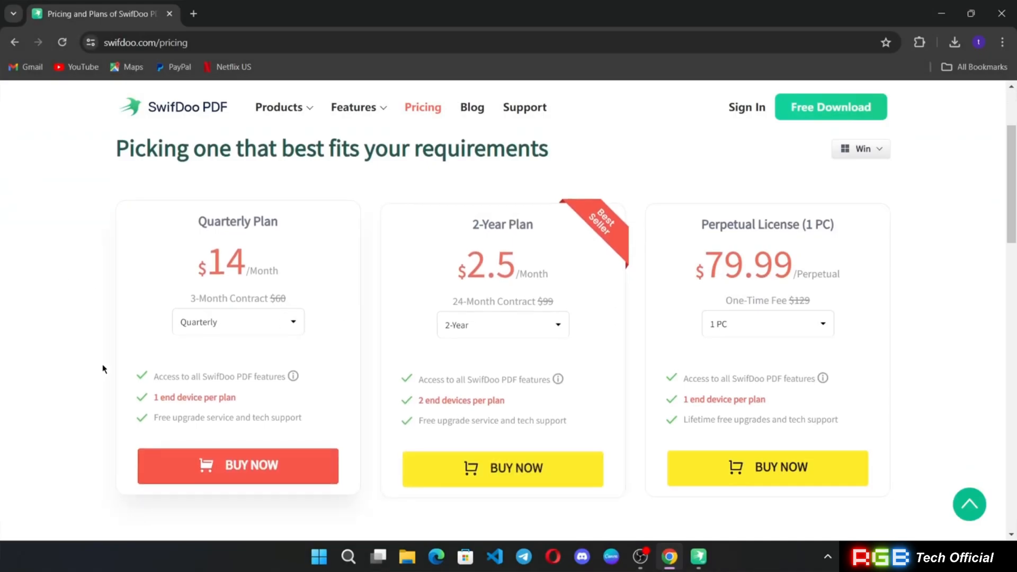
pyautogui.moveTo(625, 314)
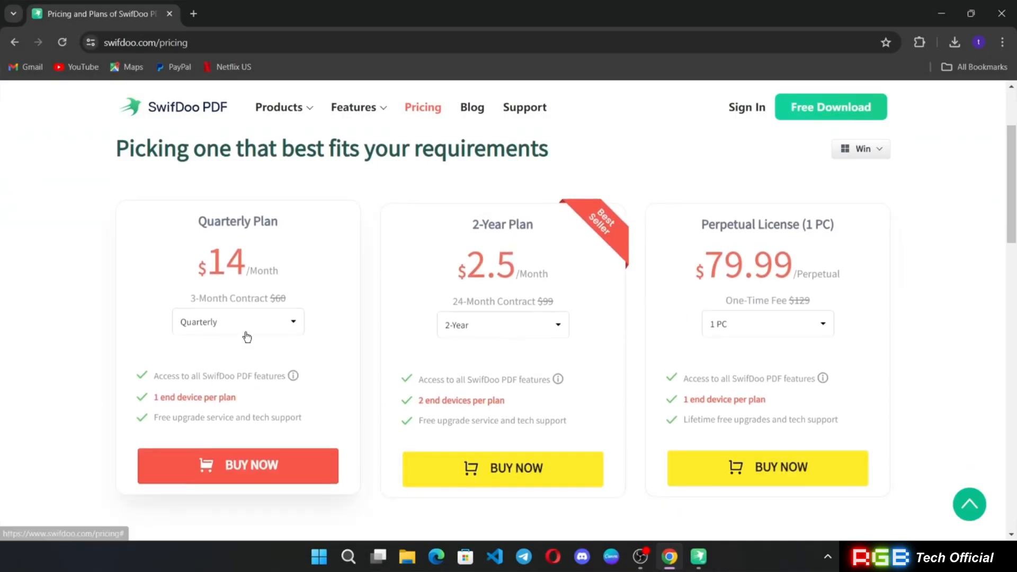
# - Switch the first pricing plan from Quarterly to Monthly at $16.99
pyautogui.click(237, 321)
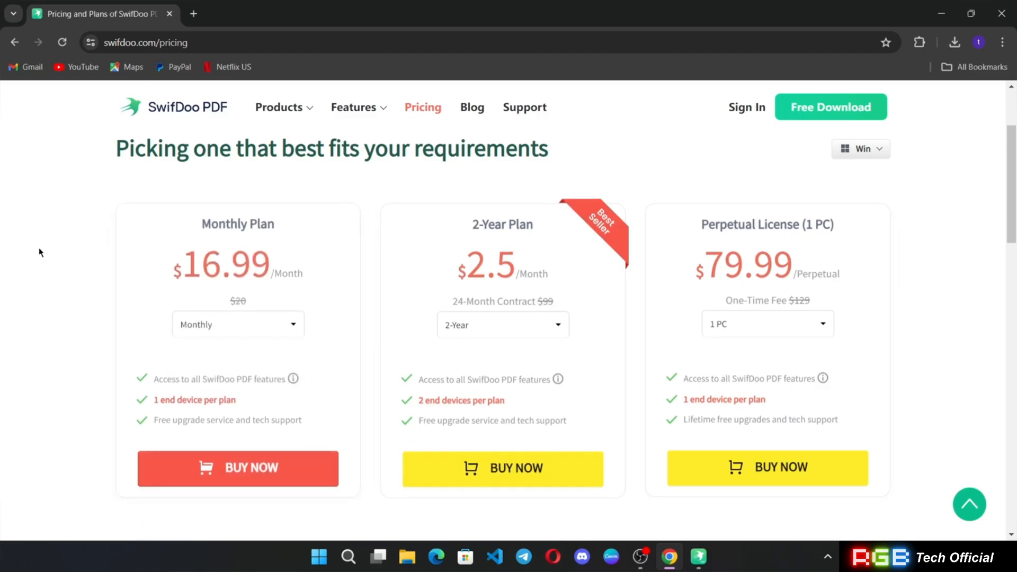